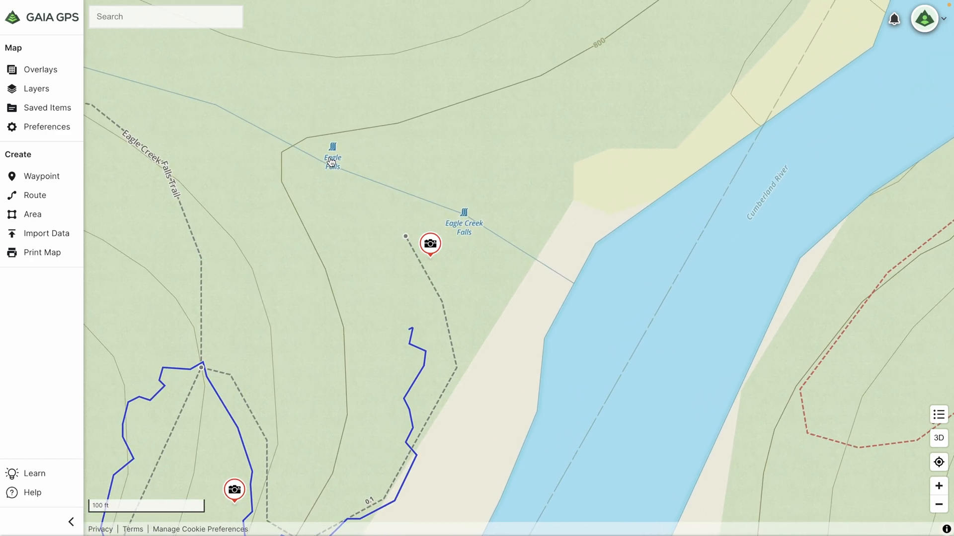
Show Eagle Falls' details — coordinates, elevation and current weather — from its map marker.
{"action": "left_click", "coordinate": [332, 146]}
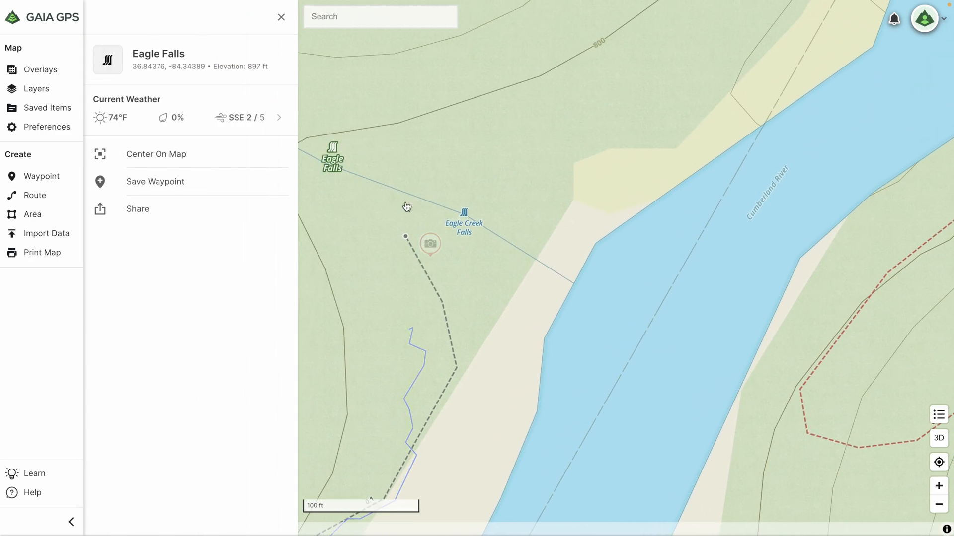
{"action": "left_click", "coordinate": [430, 245]}
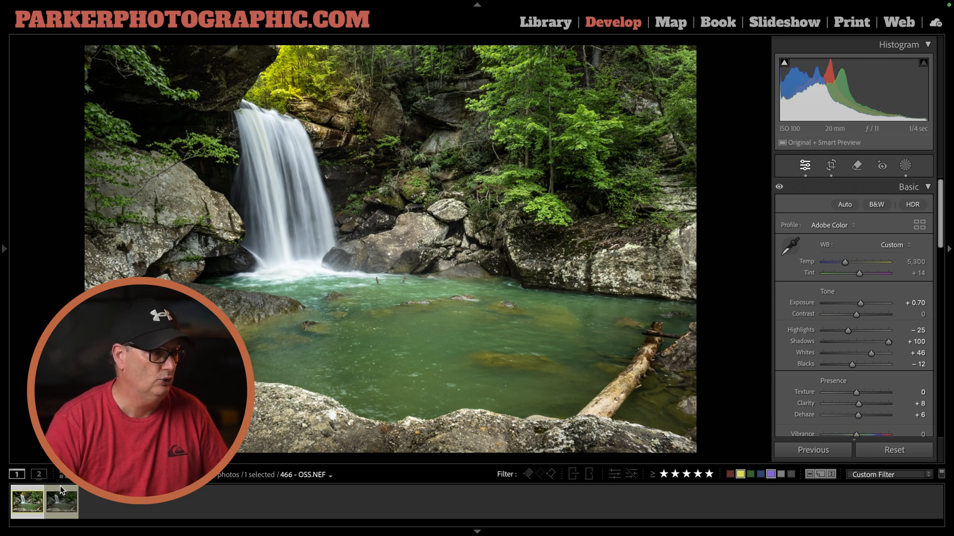
Apply Auto tone to the unedited virtual copy, brightening exposure and pulling highlights.
{"action": "left_click", "coordinate": [893, 450]}
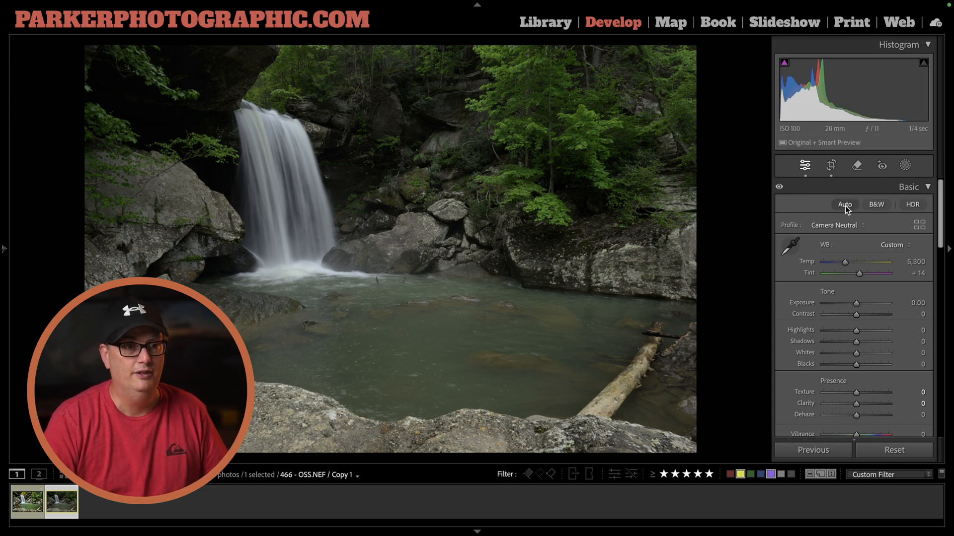
{"action": "left_click", "coordinate": [844, 205]}
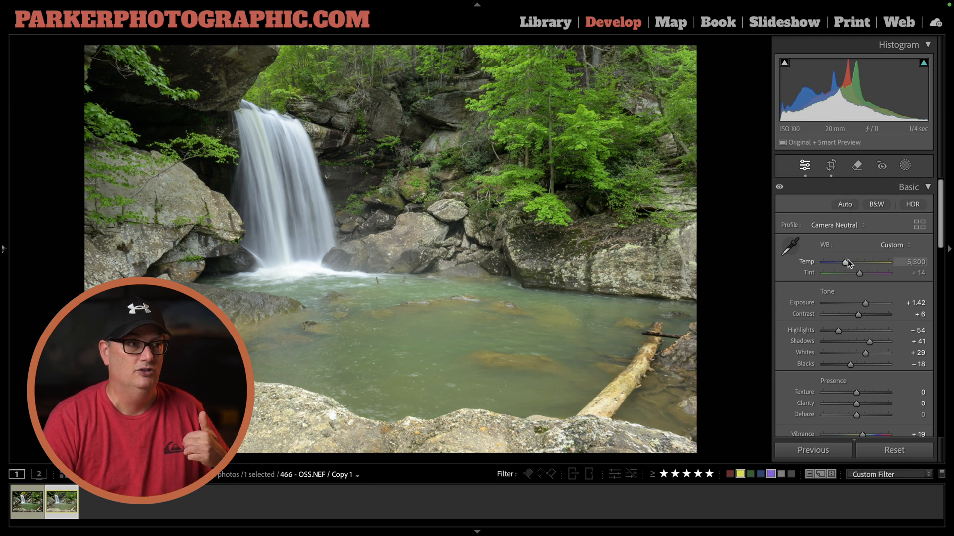
{"action": "mouse_move", "coordinate": [863, 304]}
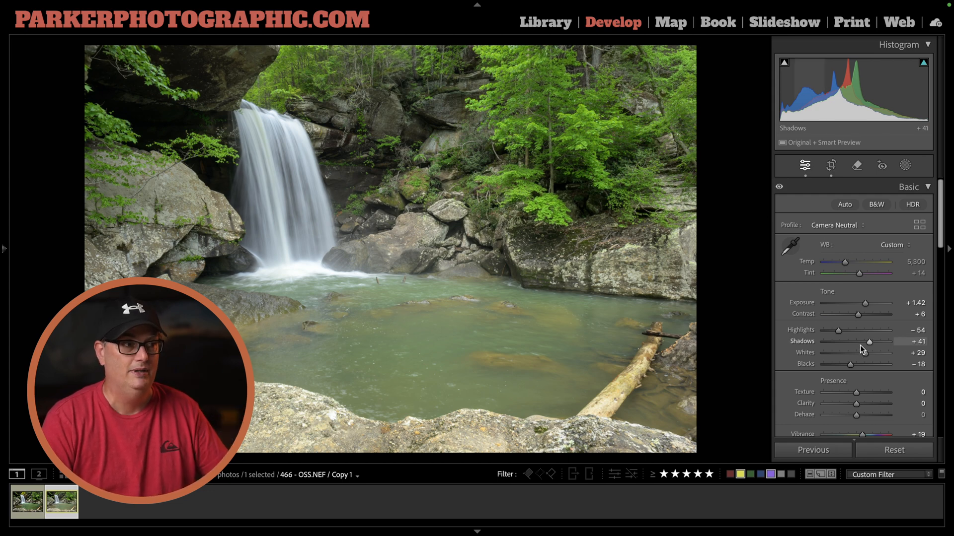
{"action": "mouse_move", "coordinate": [862, 348]}
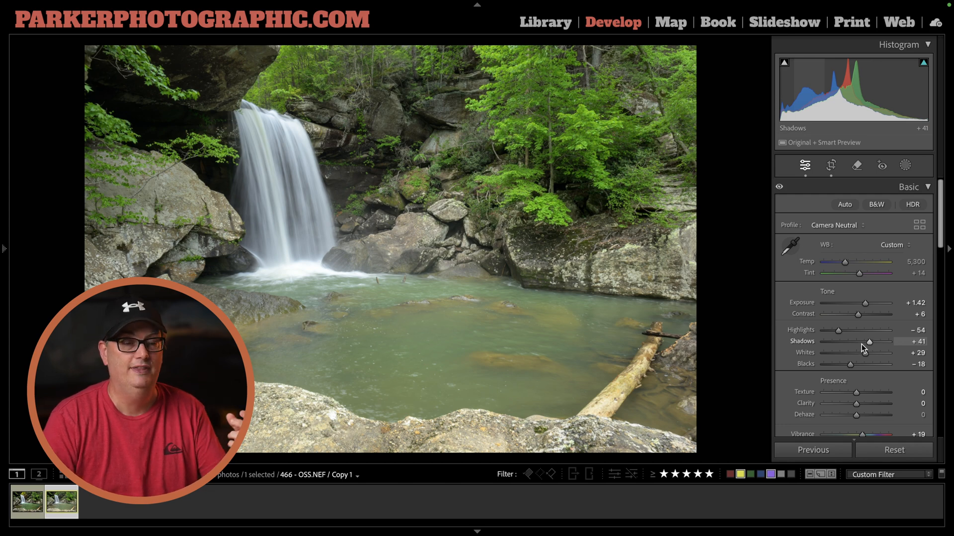
{"action": "mouse_move", "coordinate": [857, 316]}
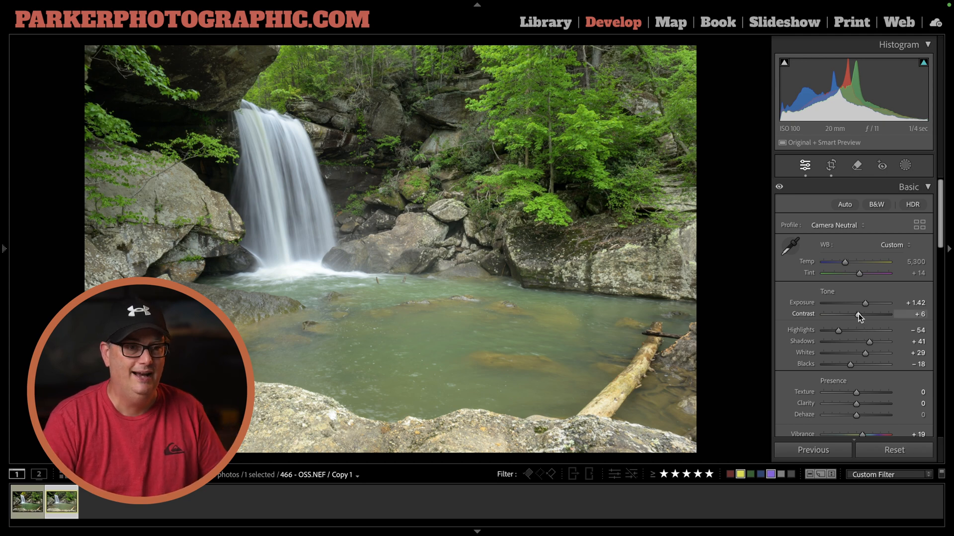
Scroll the Basic panel down to the Presence sliders for contrast, vibrance and saturation.
{"action": "scroll", "scroll_direction": "down", "scroll_amount": 3}
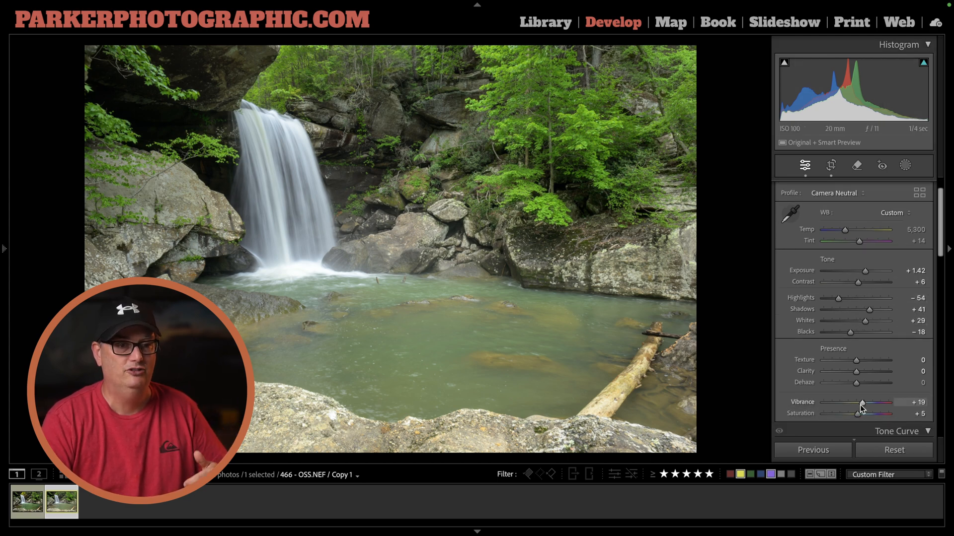
{"action": "mouse_move", "coordinate": [866, 298]}
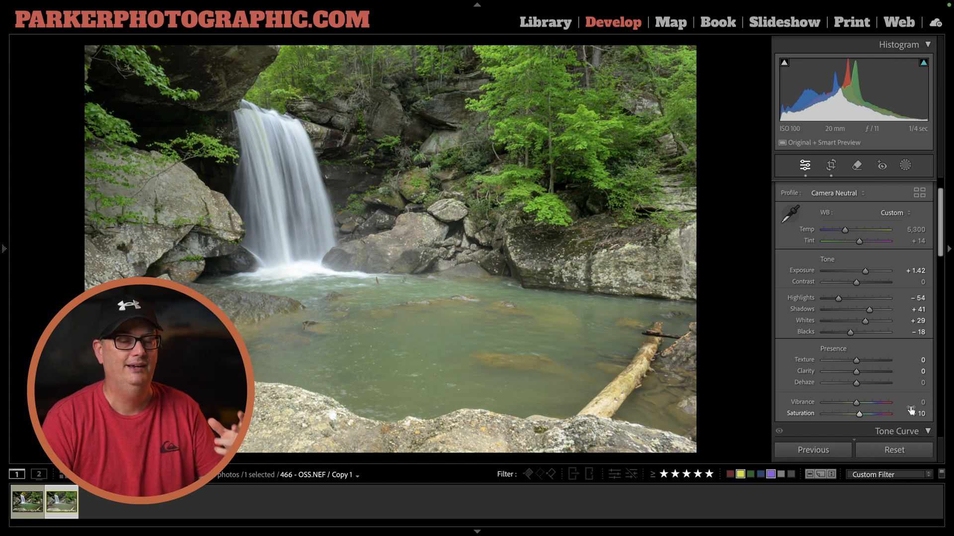
{"action": "mouse_move", "coordinate": [288, 286]}
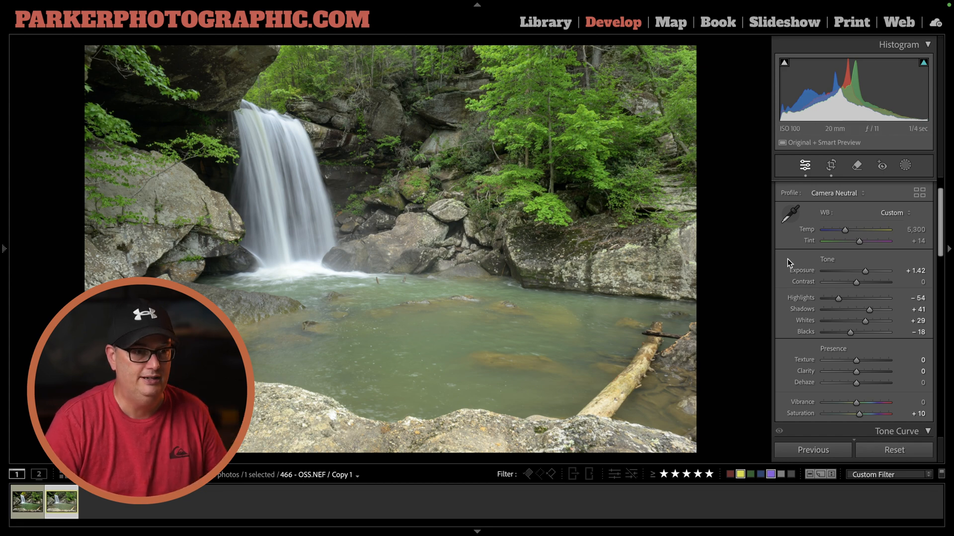
{"action": "mouse_move", "coordinate": [866, 272]}
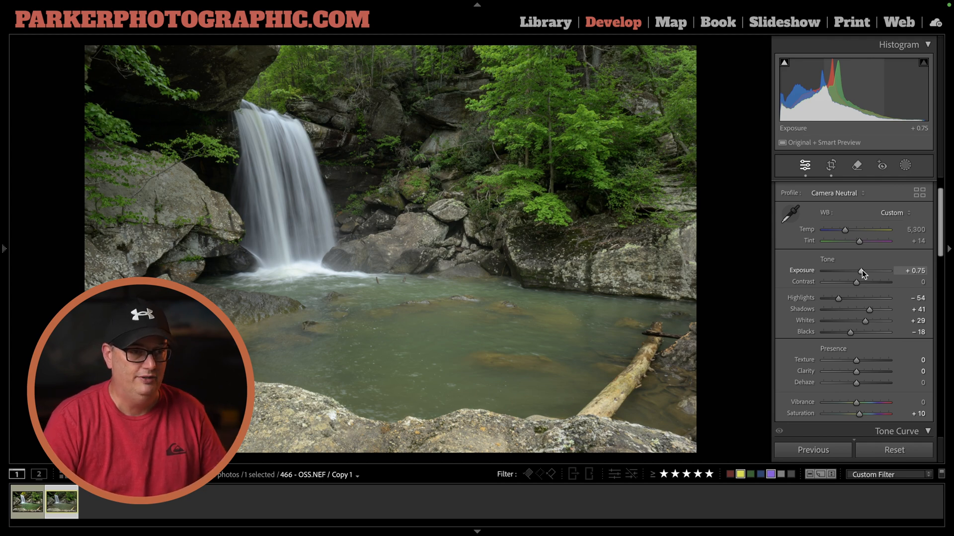
{"action": "mouse_move", "coordinate": [872, 102]}
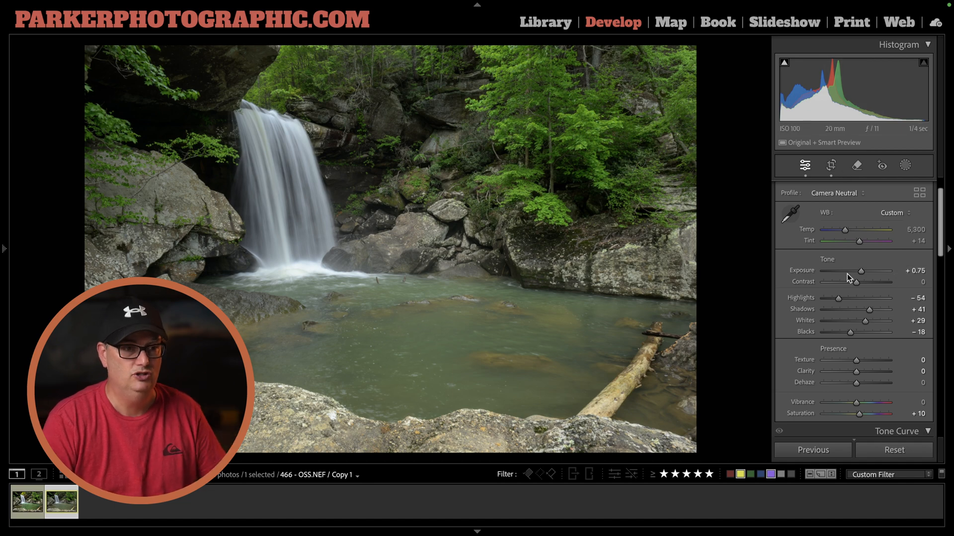
{"action": "mouse_move", "coordinate": [839, 298]}
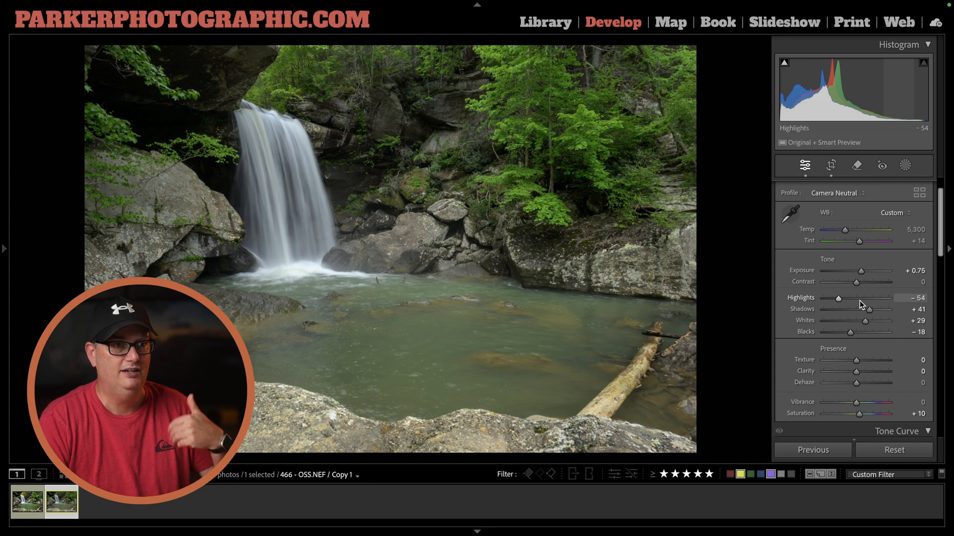
{"action": "mouse_move", "coordinate": [868, 309]}
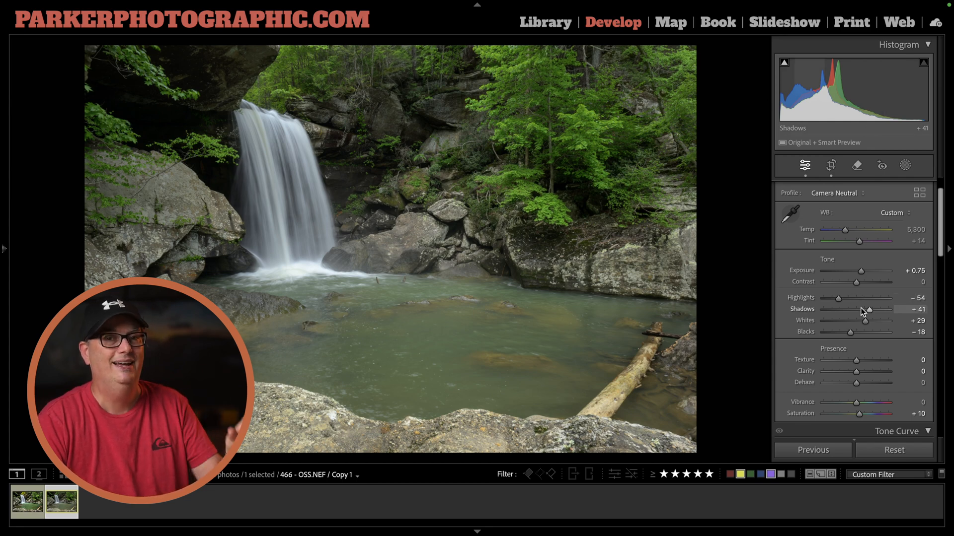
{"action": "mouse_move", "coordinate": [848, 117]}
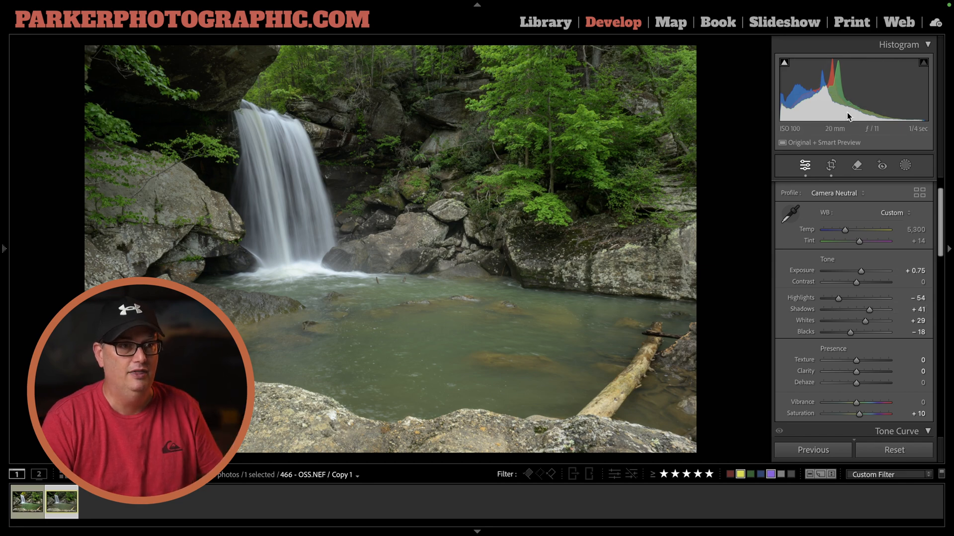
{"action": "mouse_move", "coordinate": [816, 91]}
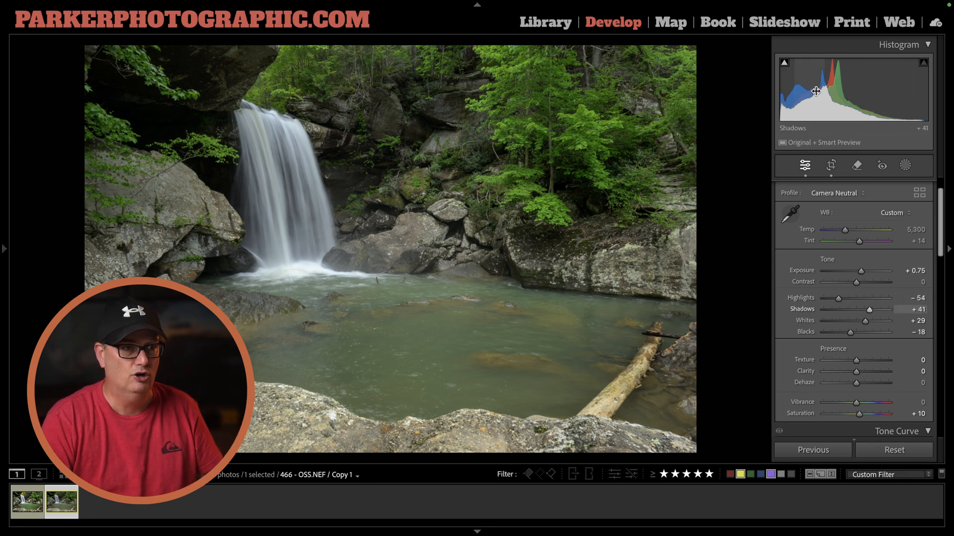
{"action": "mouse_move", "coordinate": [876, 307]}
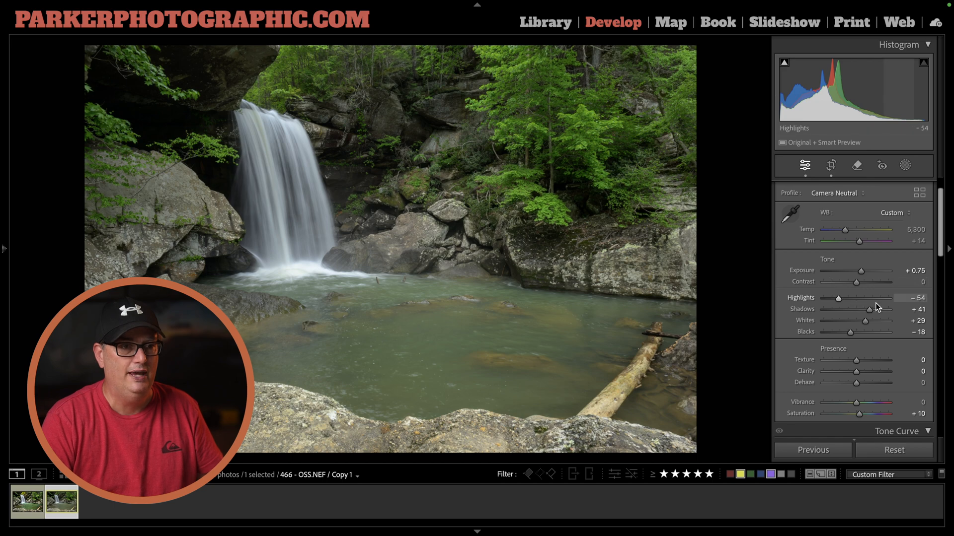
{"action": "mouse_move", "coordinate": [911, 90]}
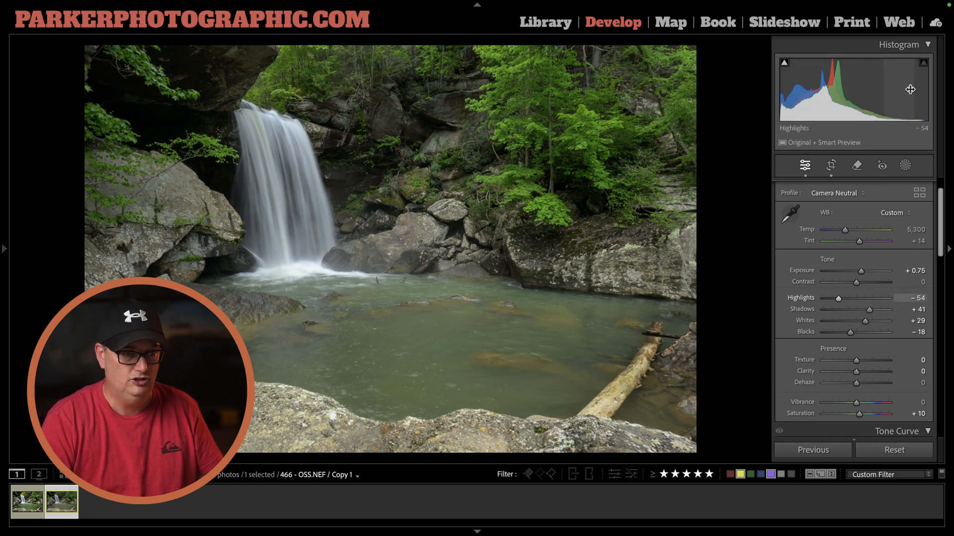
{"action": "mouse_move", "coordinate": [812, 95]}
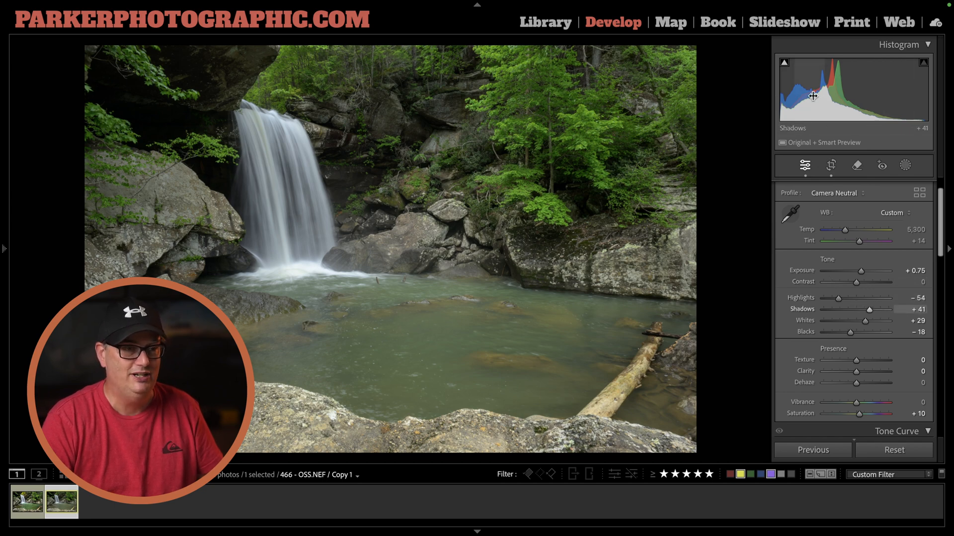
{"action": "mouse_move", "coordinate": [914, 97]}
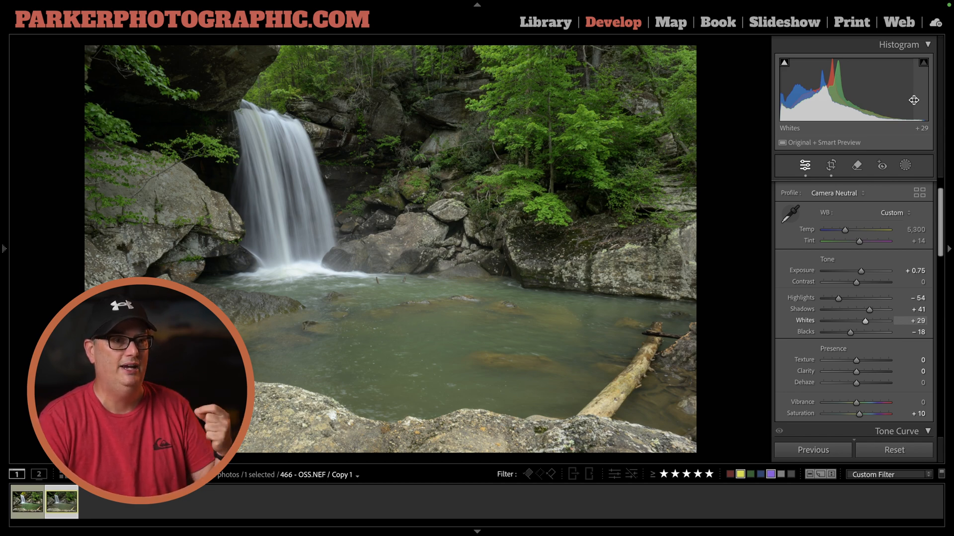
{"action": "mouse_move", "coordinate": [870, 311]}
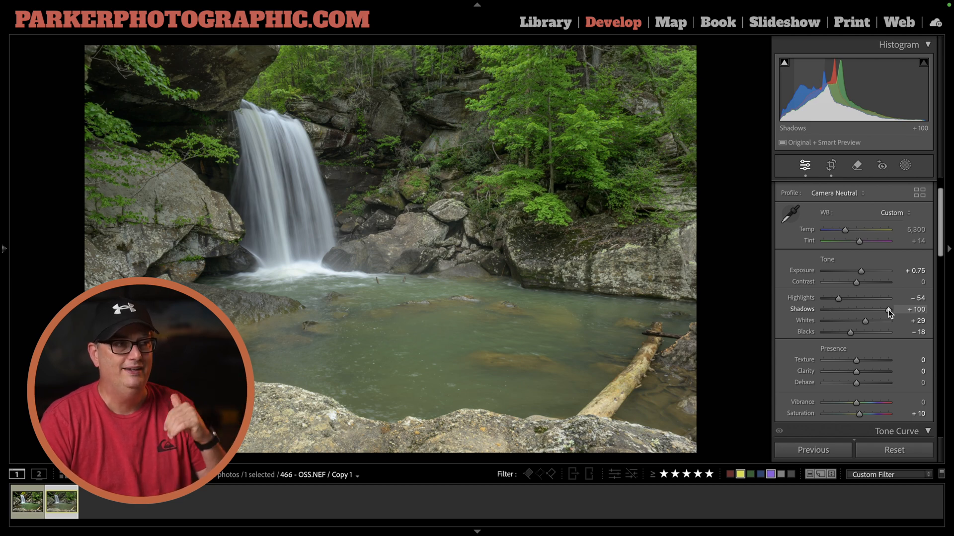
{"action": "mouse_move", "coordinate": [867, 321]}
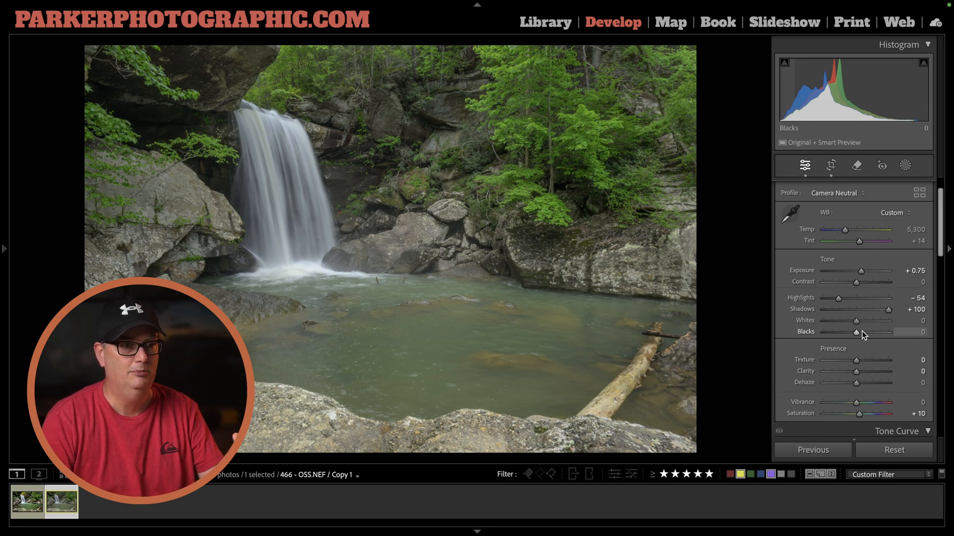
{"action": "mouse_move", "coordinate": [858, 281]}
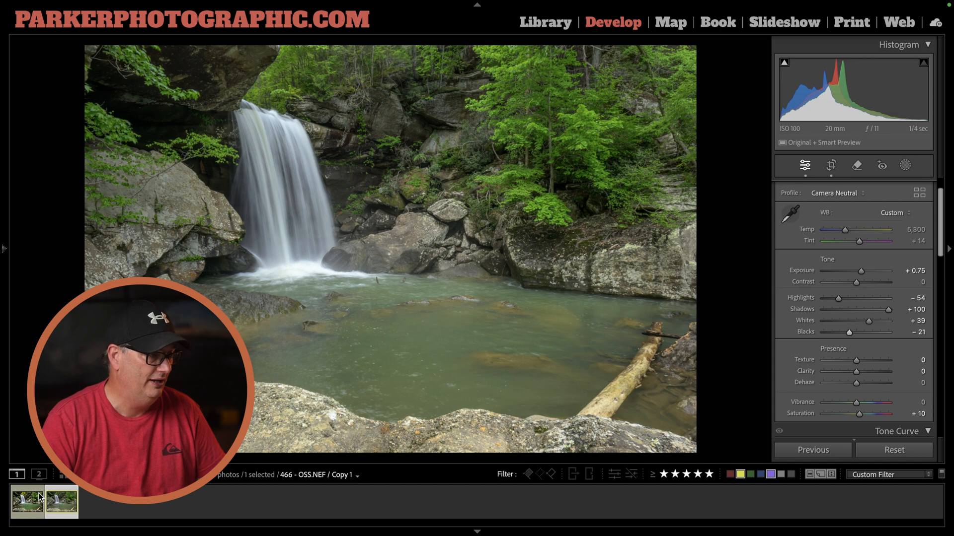
{"action": "mouse_move", "coordinate": [48, 492]}
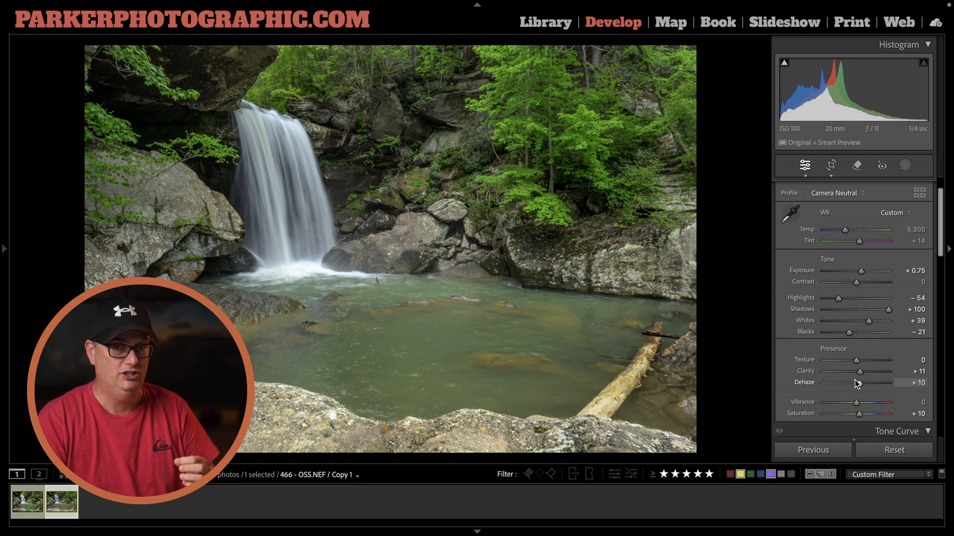
Synchronize only the Basic tone and presence settings from the original onto the virtual copy.
{"action": "left_click", "coordinate": [61, 503]}
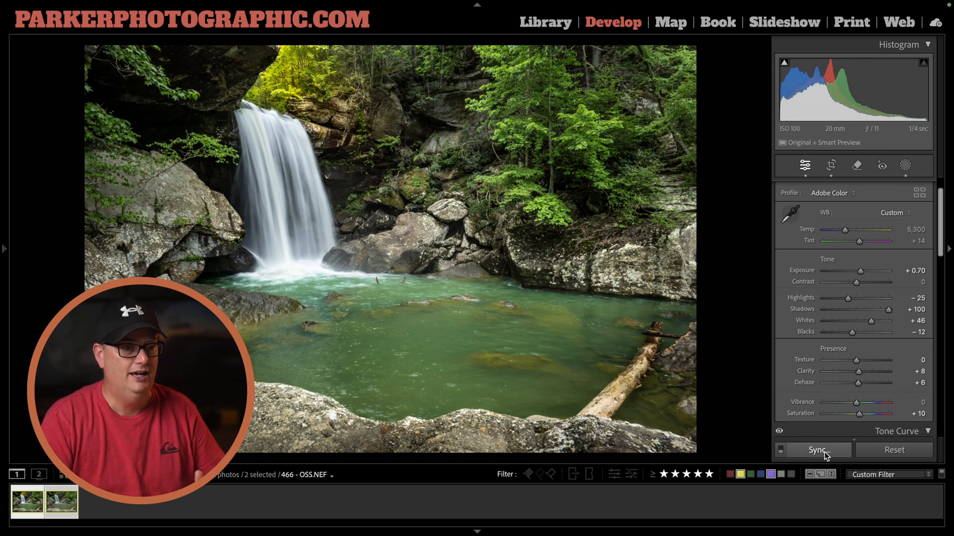
{"action": "left_click", "coordinate": [817, 450]}
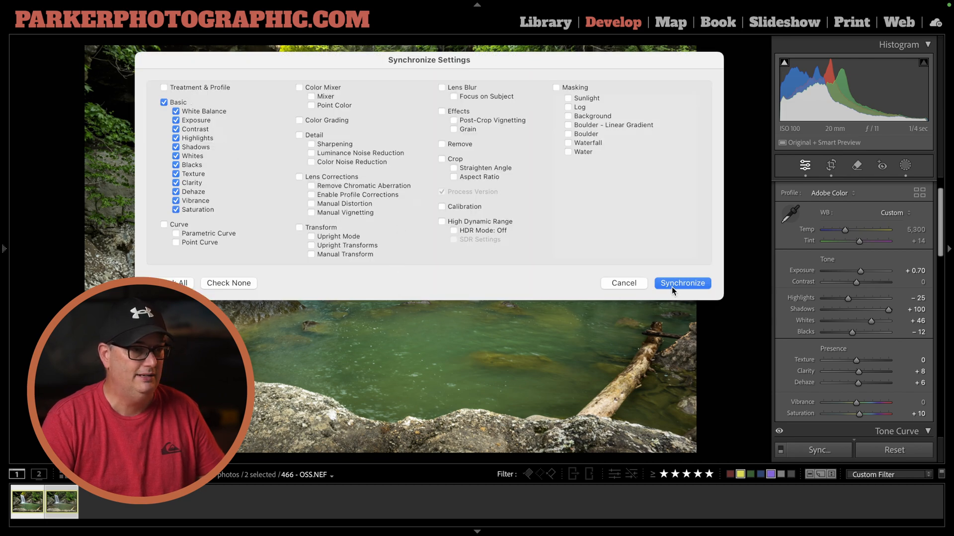
{"action": "left_click", "coordinate": [681, 283]}
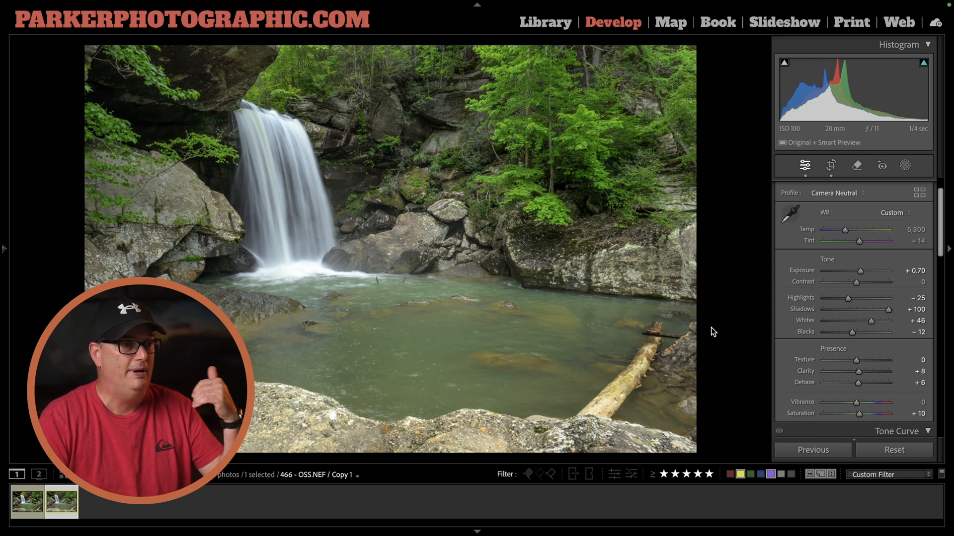
{"action": "mouse_move", "coordinate": [732, 329]}
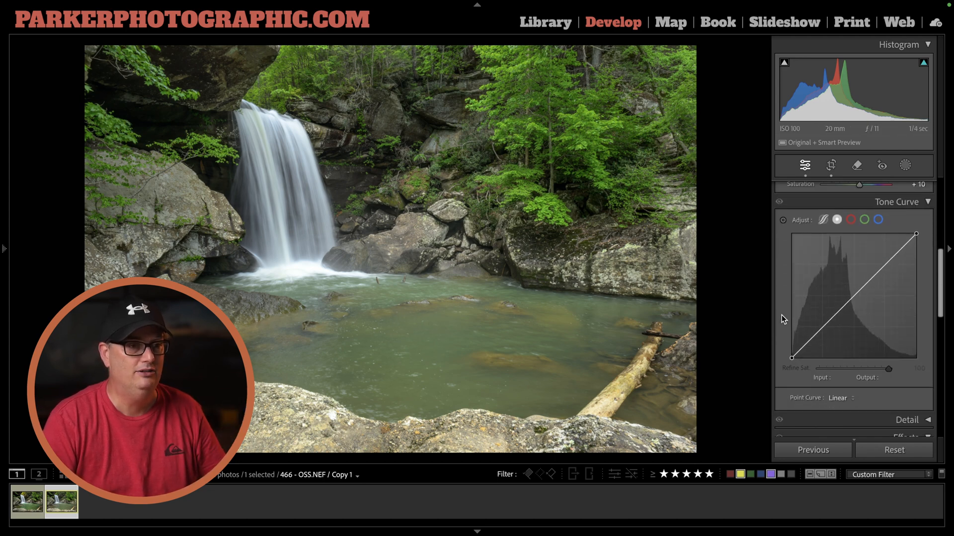
{"action": "mouse_move", "coordinate": [870, 208]}
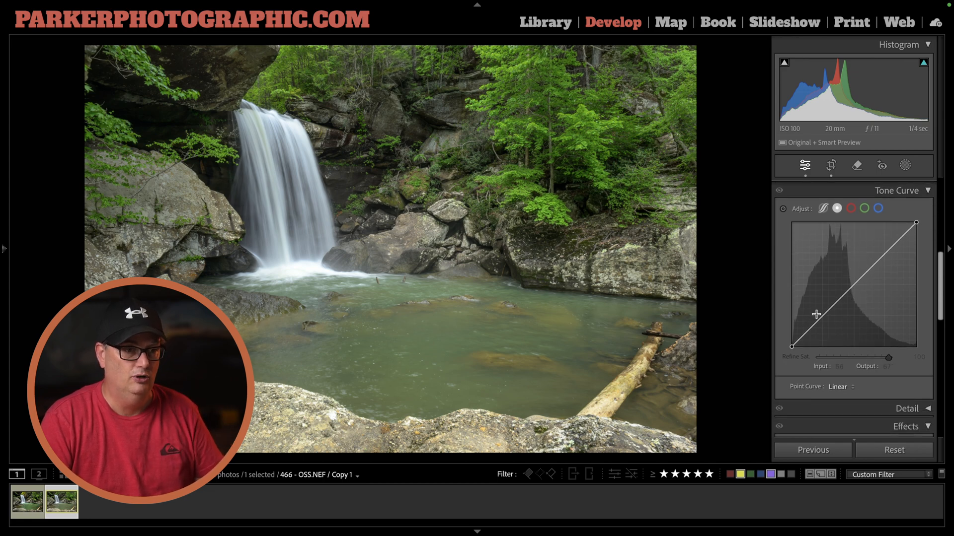
{"action": "mouse_move", "coordinate": [817, 320]}
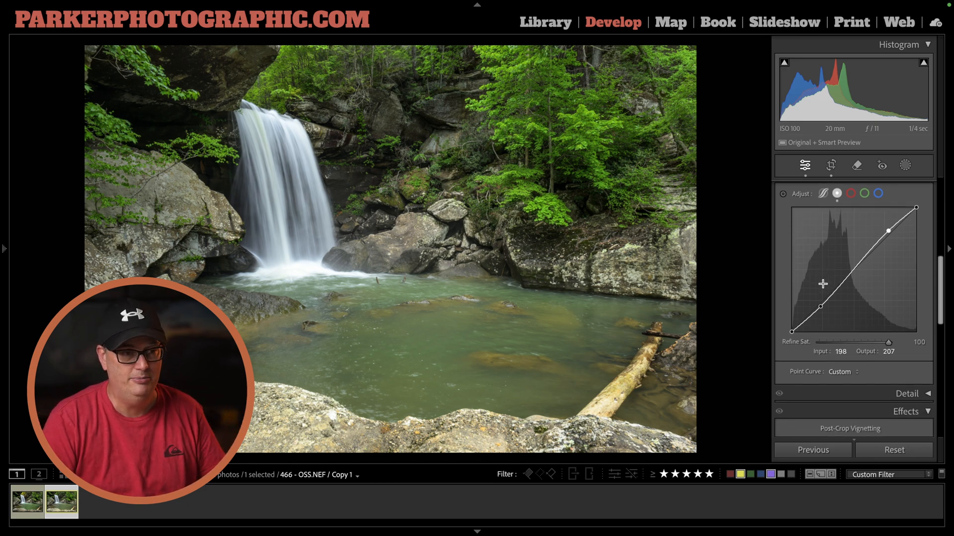
Reveal the Post-Crop Vignetting controls in the Effects panel for the −10 vignette.
{"action": "left_click", "coordinate": [906, 411]}
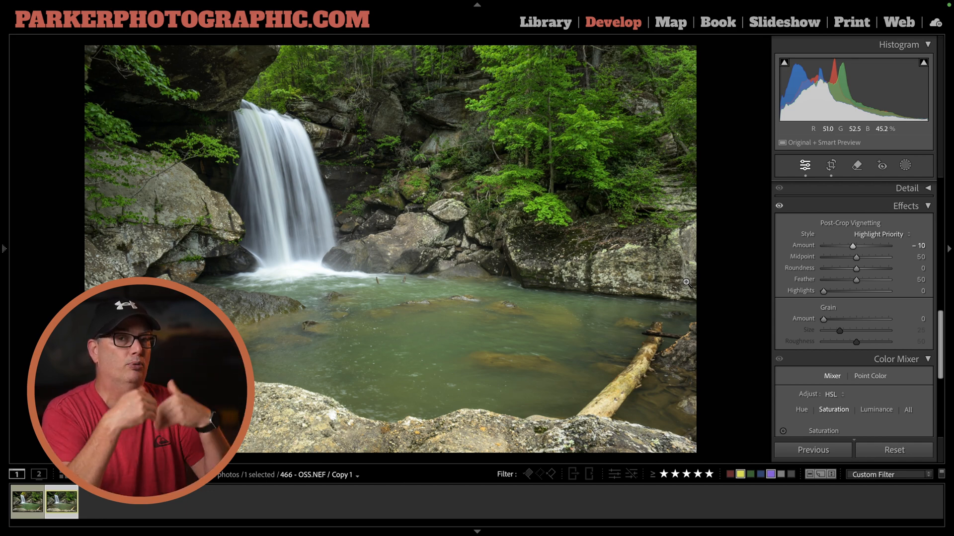
{"action": "mouse_move", "coordinate": [364, 102]}
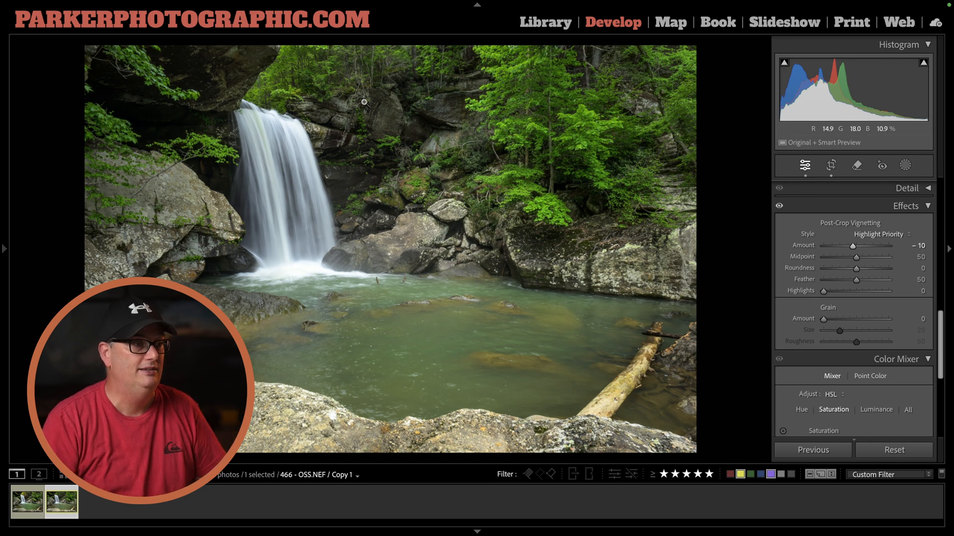
{"action": "mouse_move", "coordinate": [486, 325]}
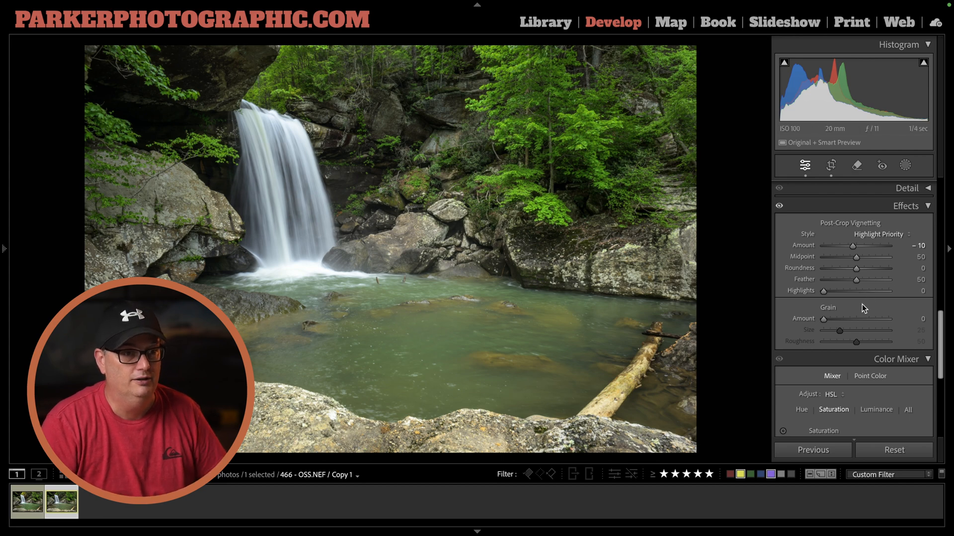
{"action": "scroll", "scroll_direction": "down", "scroll_amount": 3}
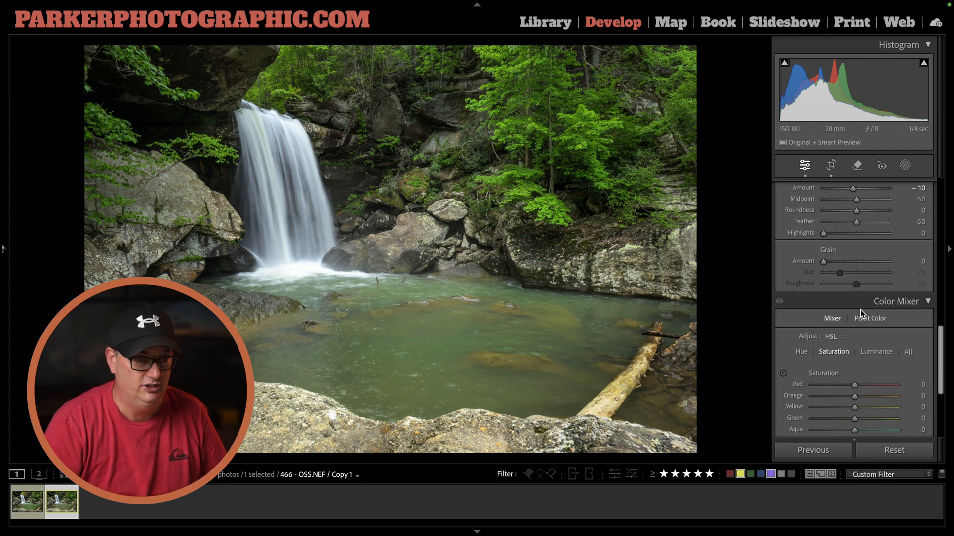
{"action": "scroll", "scroll_direction": "down", "scroll_amount": 3}
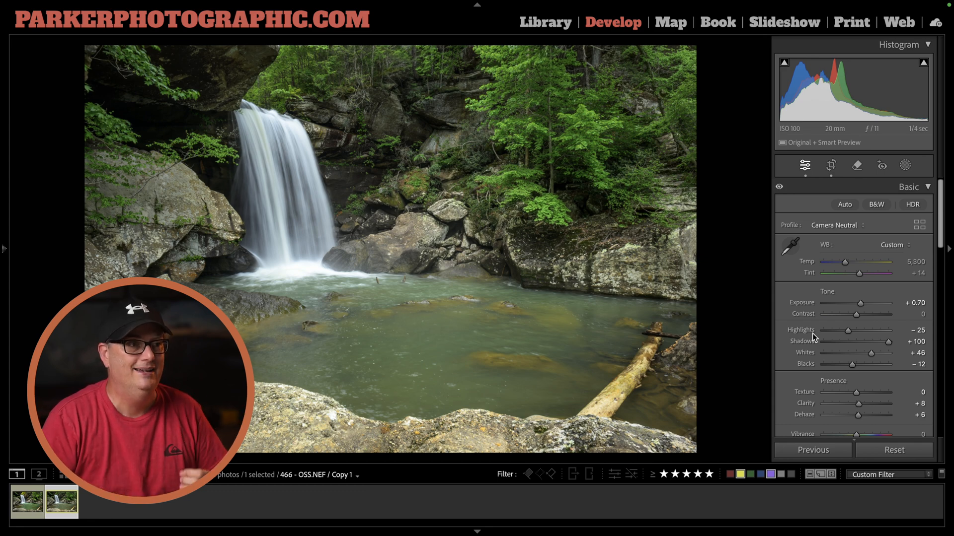
Switch to the original edited photo and list its masks in the Masking panel.
{"action": "left_click", "coordinate": [26, 501]}
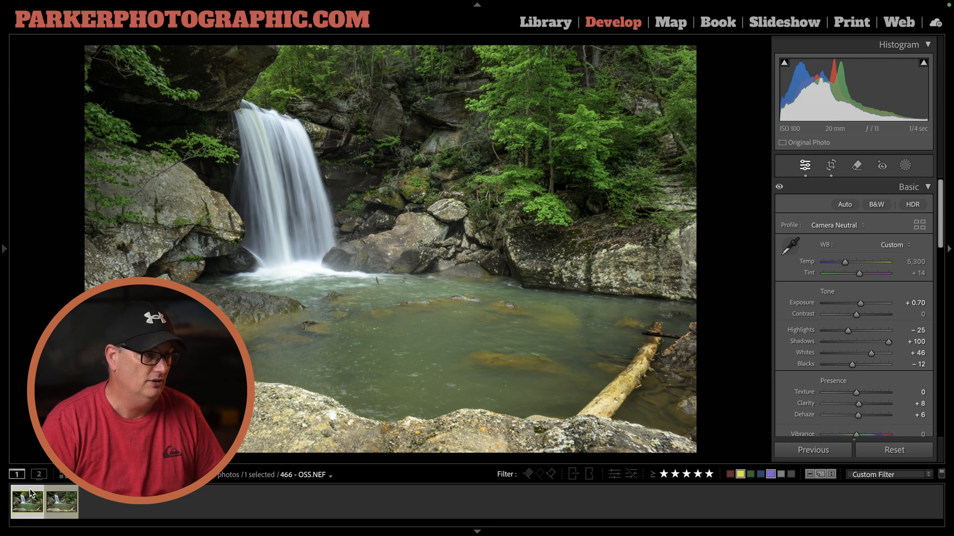
{"action": "left_click", "coordinate": [835, 226]}
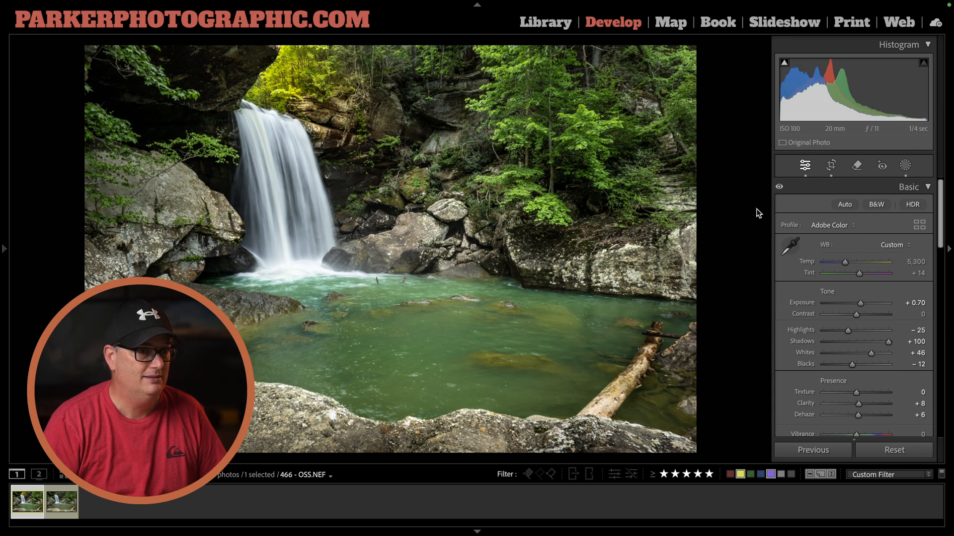
{"action": "left_click", "coordinate": [831, 166]}
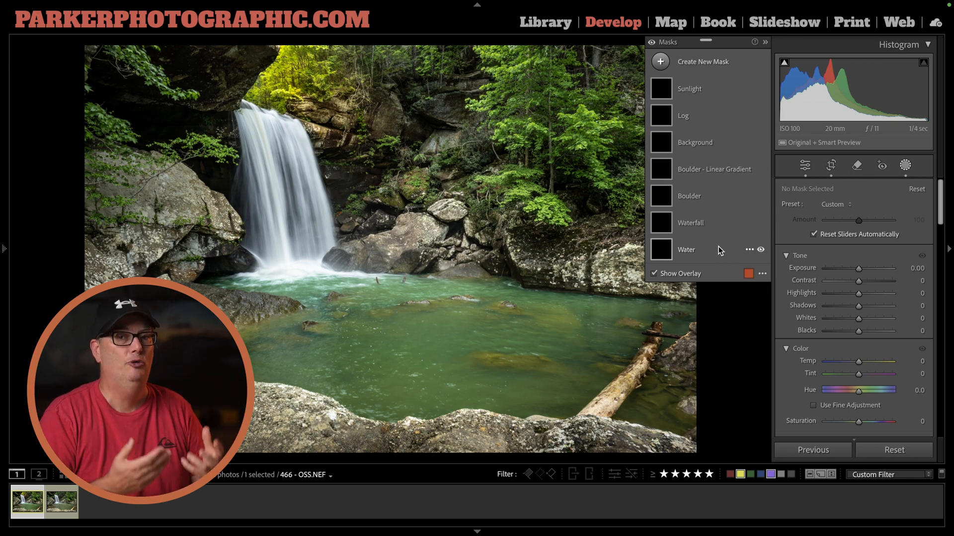
{"action": "mouse_move", "coordinate": [695, 121]}
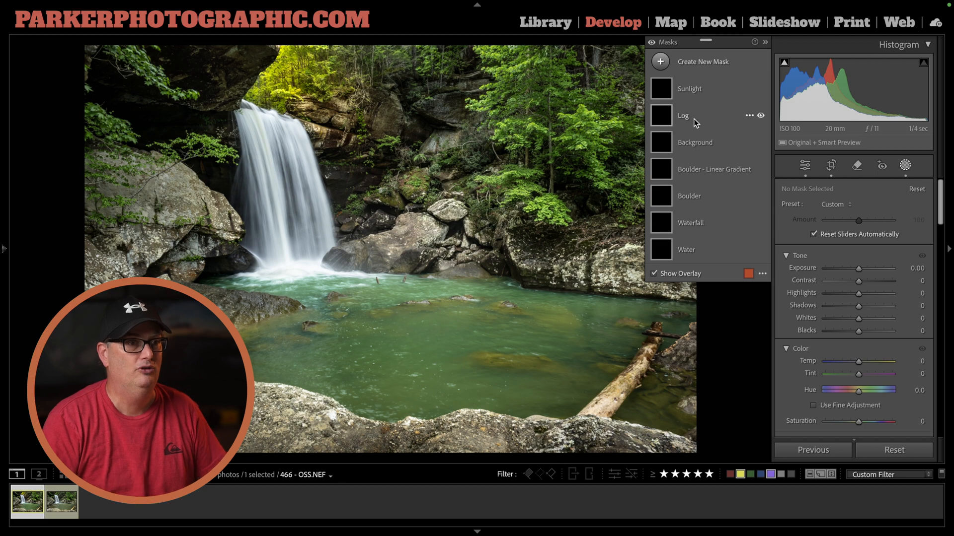
{"action": "mouse_move", "coordinate": [651, 44]}
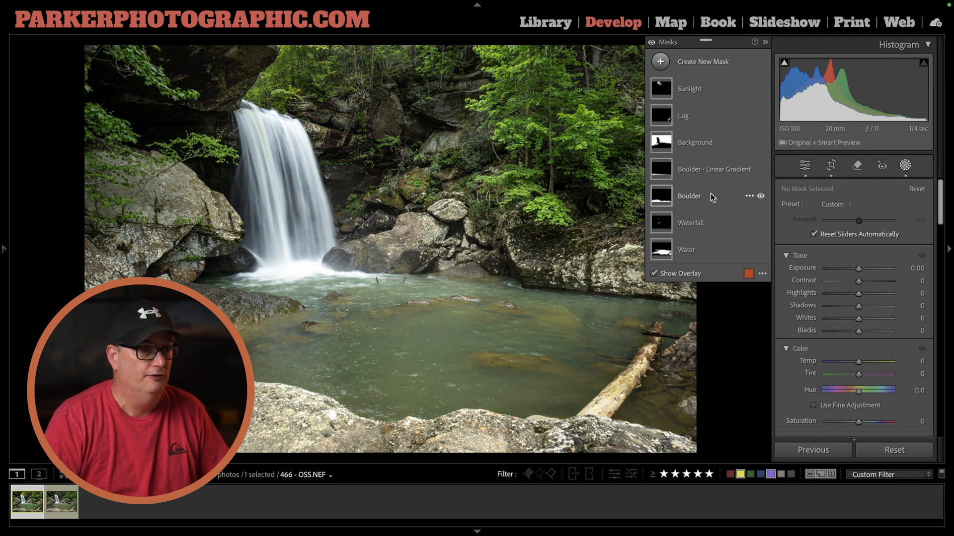
{"action": "mouse_move", "coordinate": [686, 249]}
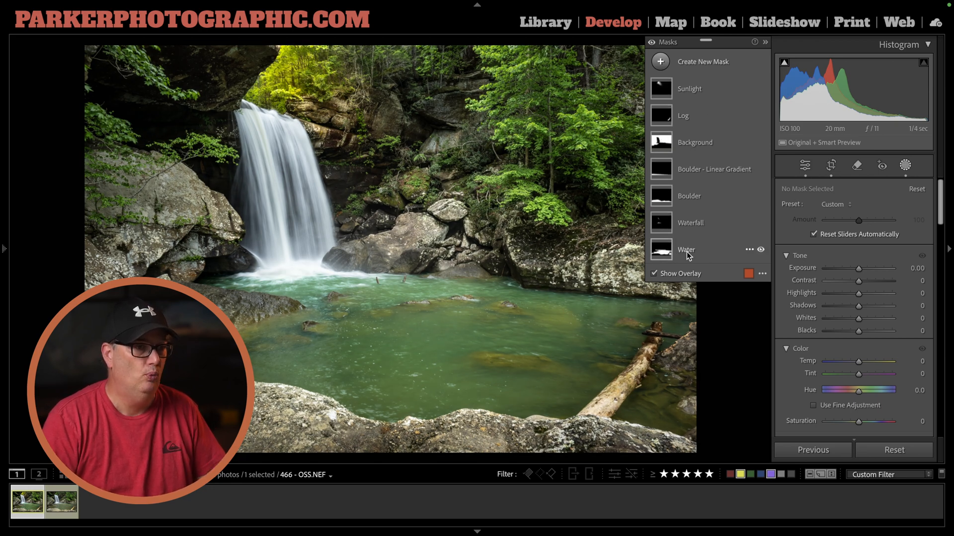
{"action": "mouse_move", "coordinate": [765, 109]}
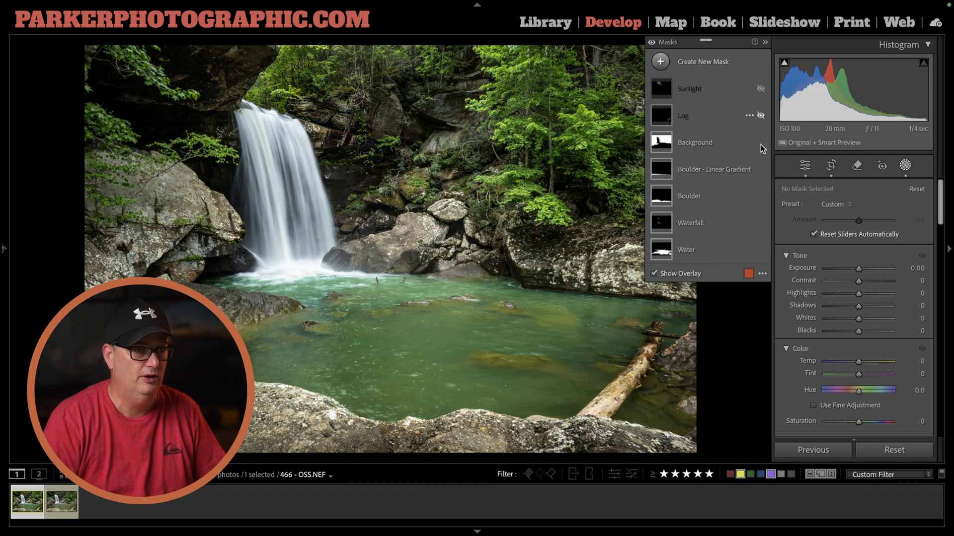
Review the Background, Boulder and Water masks, ending with Water's temp −8, tint −29, saturation +37.
{"action": "left_click", "coordinate": [695, 142]}
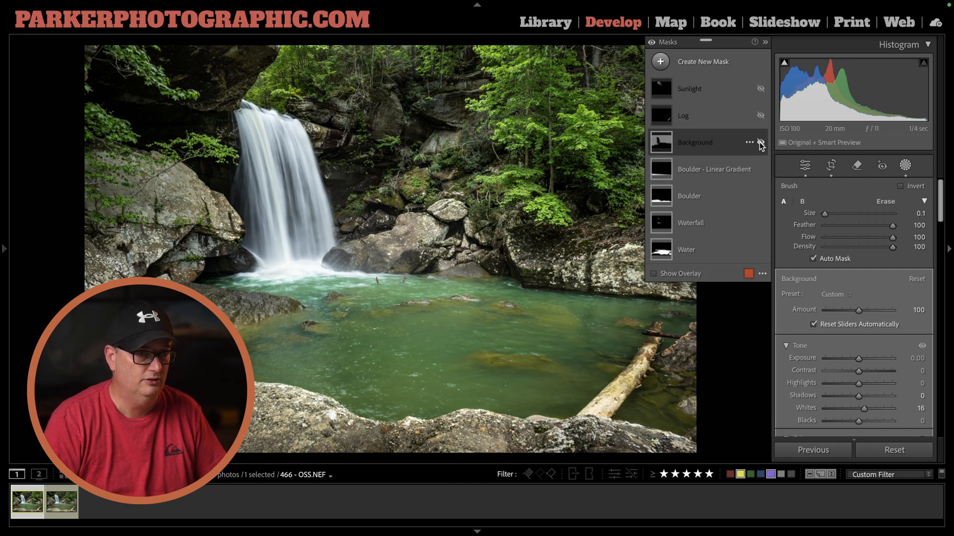
{"action": "left_click", "coordinate": [760, 142]}
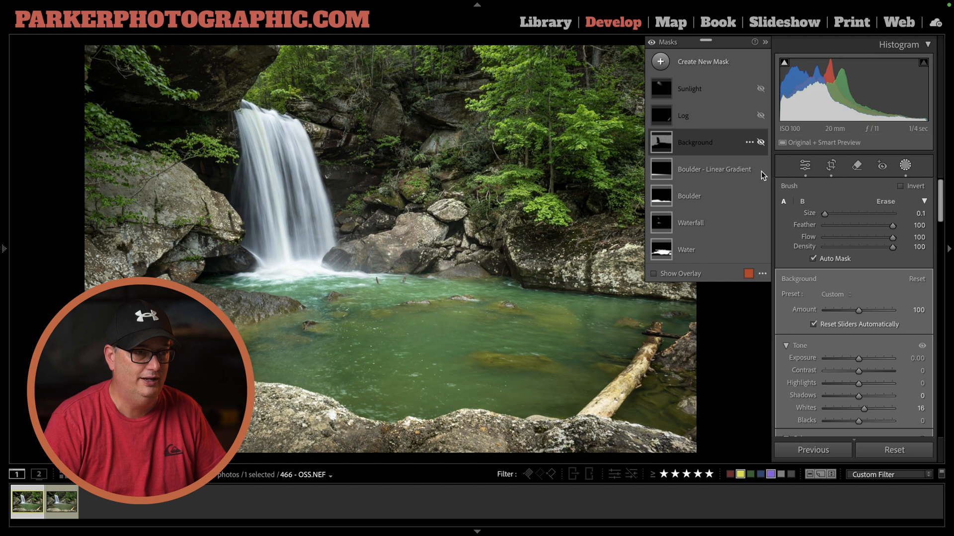
{"action": "mouse_move", "coordinate": [764, 200]}
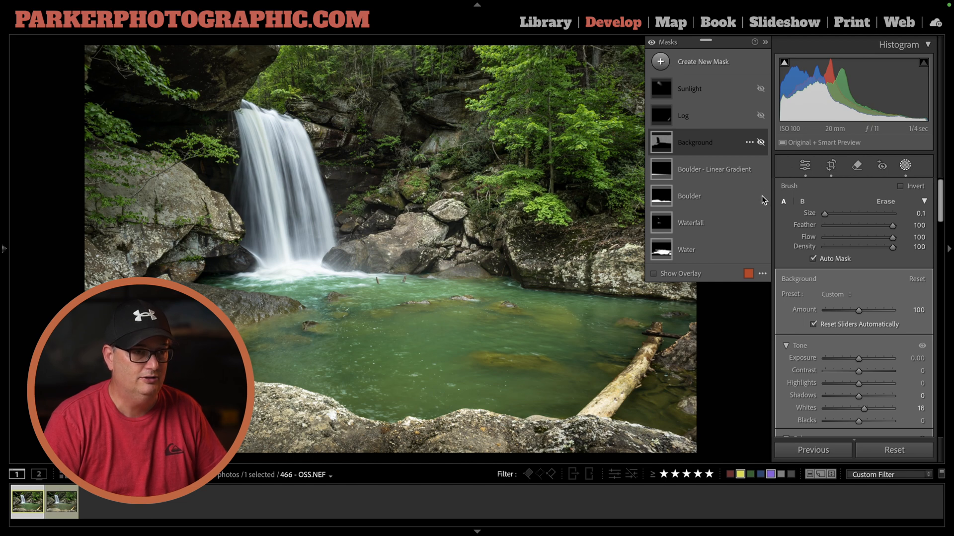
{"action": "left_click", "coordinate": [689, 196]}
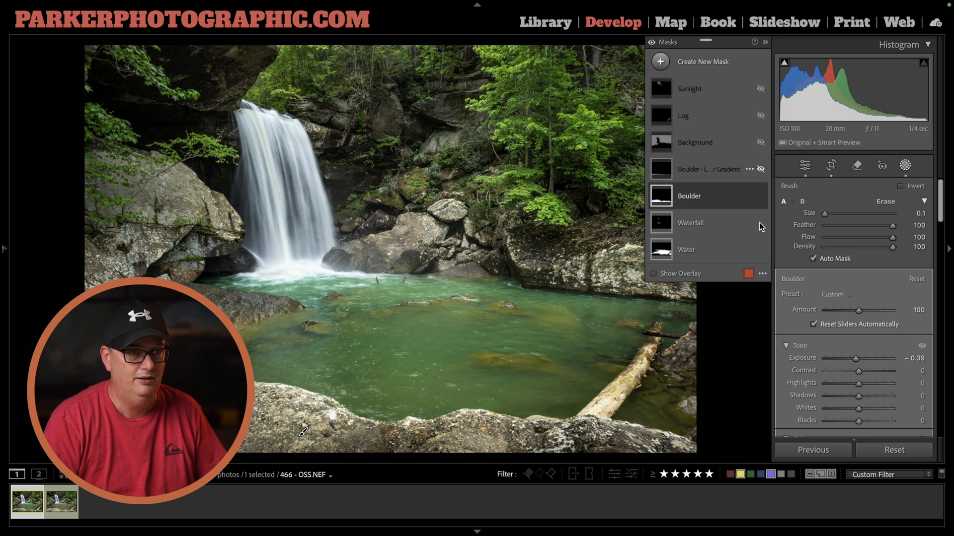
{"action": "mouse_move", "coordinate": [760, 199]}
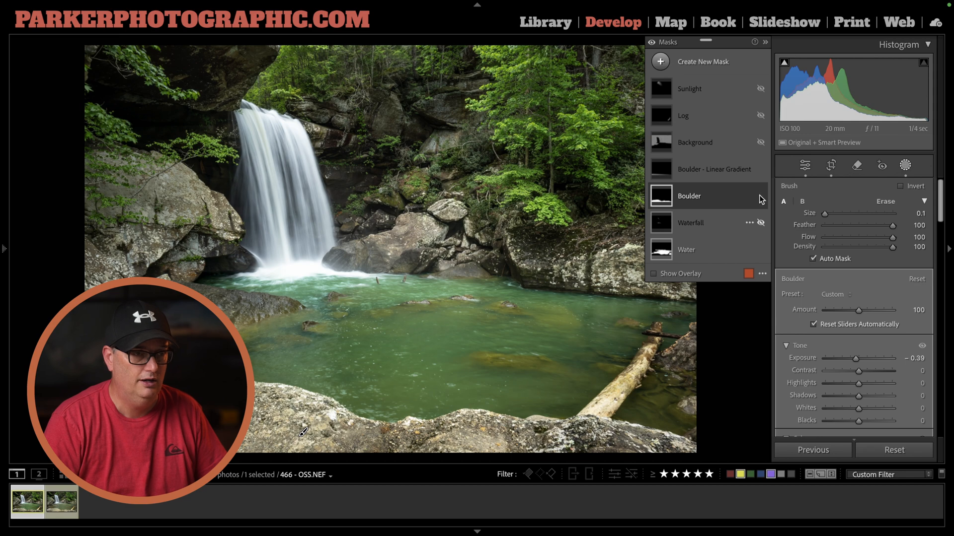
{"action": "left_click", "coordinate": [689, 196]}
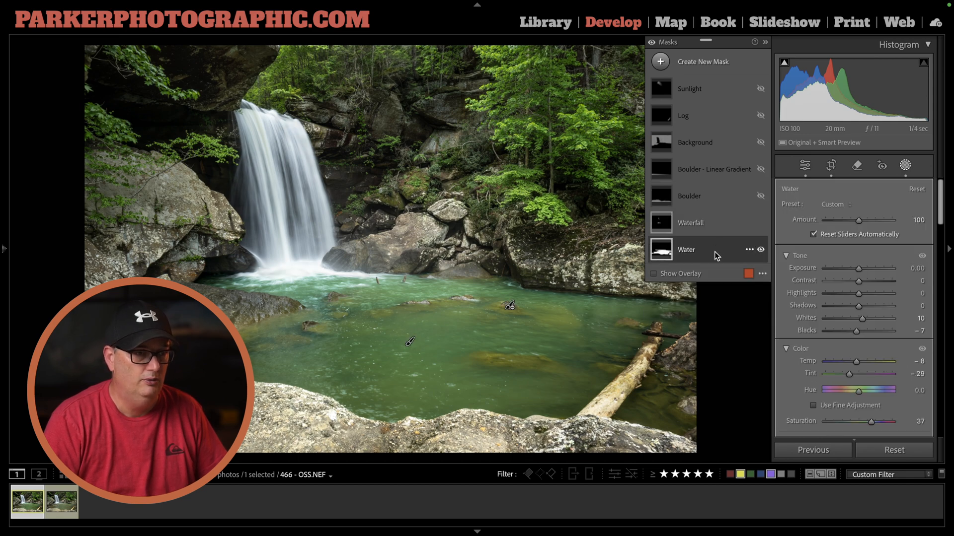
{"action": "mouse_move", "coordinate": [760, 222]}
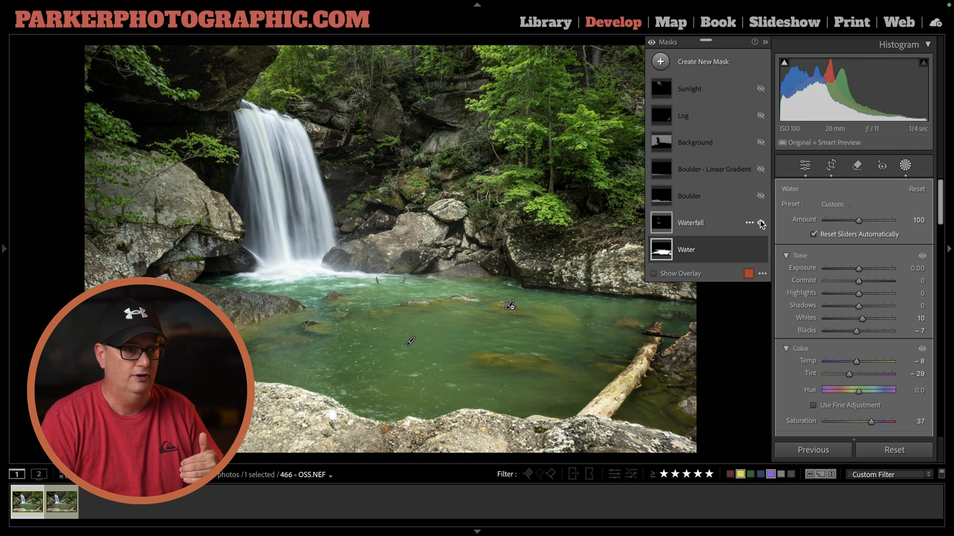
Show the Water mask's red overlay over the pool and expand it into Brush 1 and Brush 2.
{"action": "left_click", "coordinate": [654, 275]}
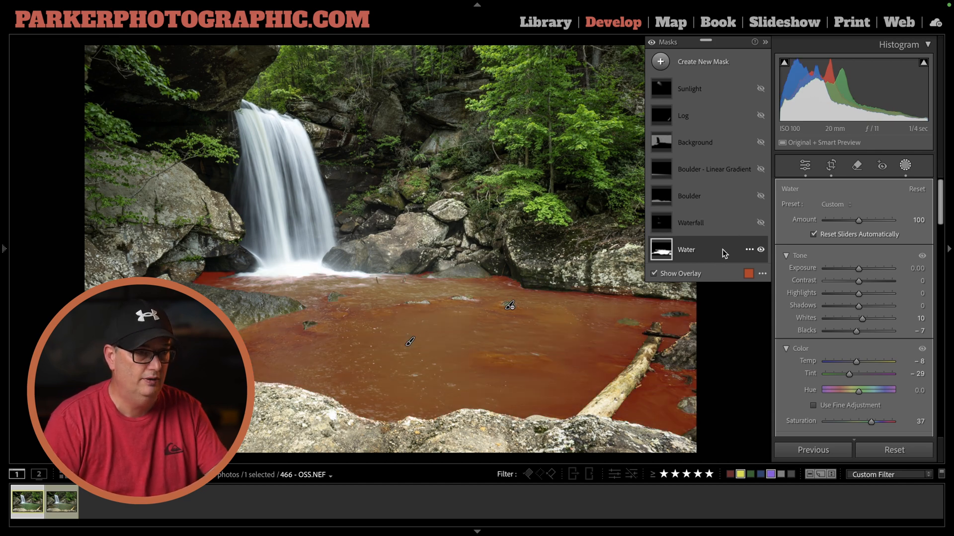
{"action": "mouse_move", "coordinate": [594, 310]}
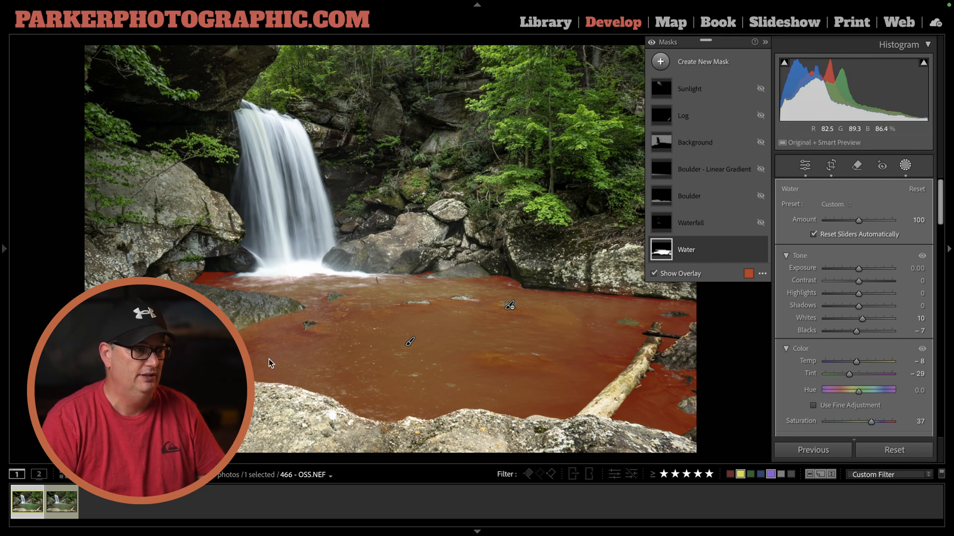
{"action": "mouse_move", "coordinate": [514, 373]}
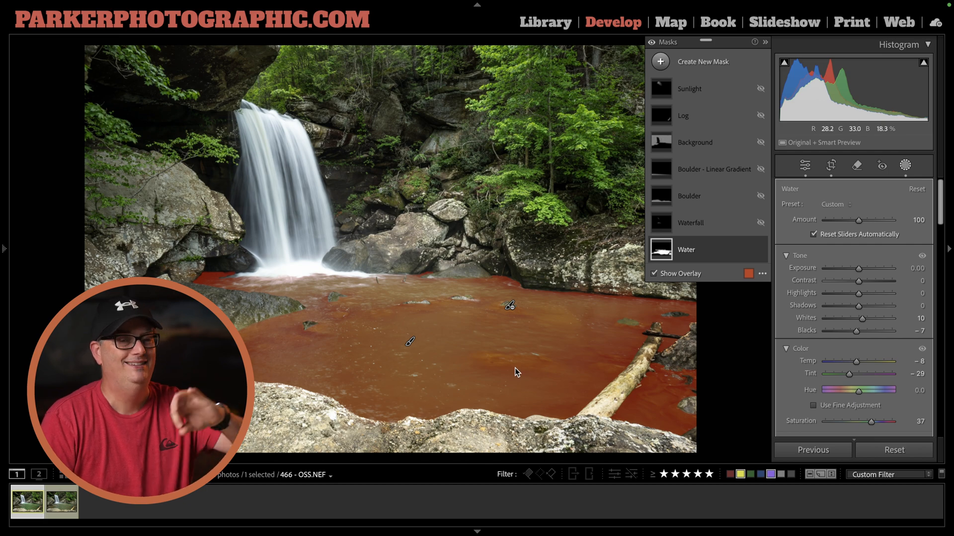
{"action": "mouse_move", "coordinate": [514, 365]}
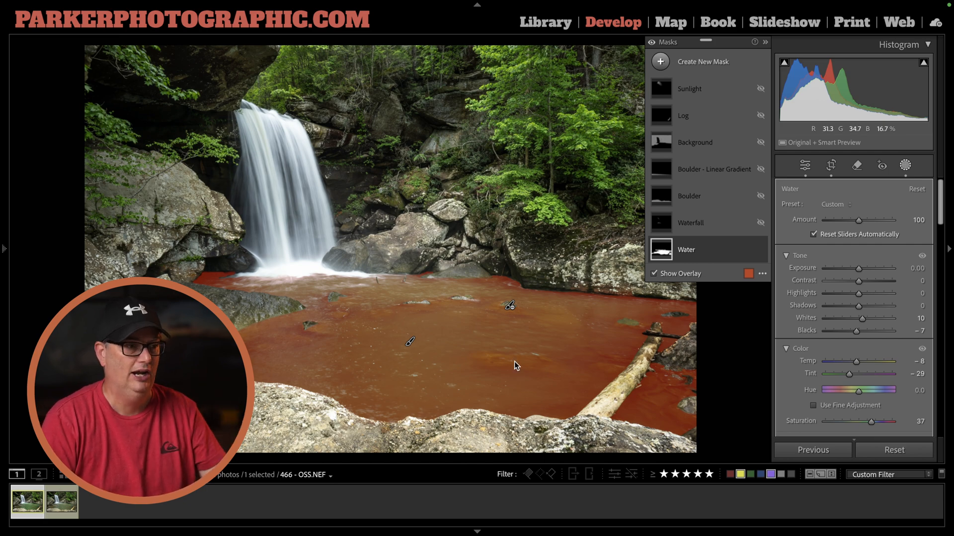
{"action": "left_click", "coordinate": [686, 249]}
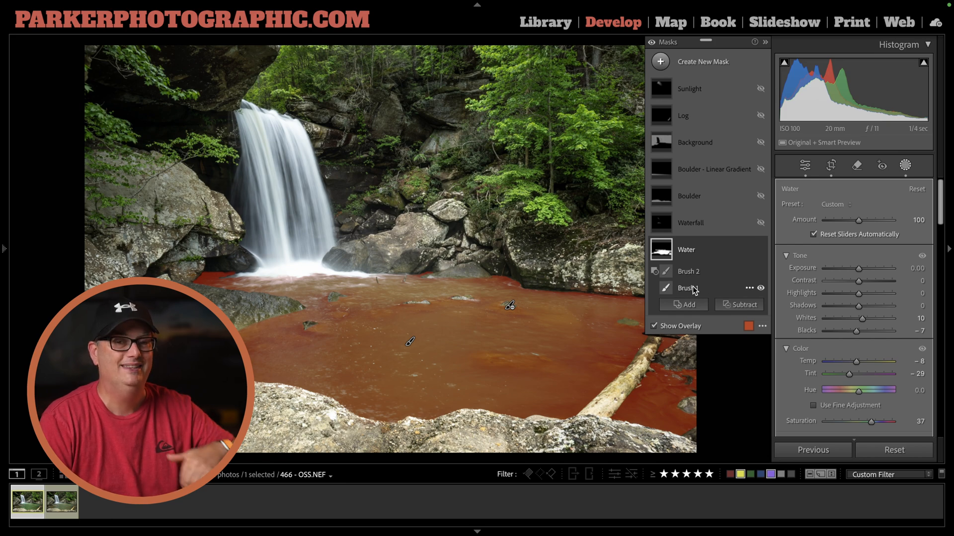
Inspect the Water mask's edges at 1:1 near the rocks, then return to the full photo with the overlay off.
{"action": "left_click", "coordinate": [666, 272]}
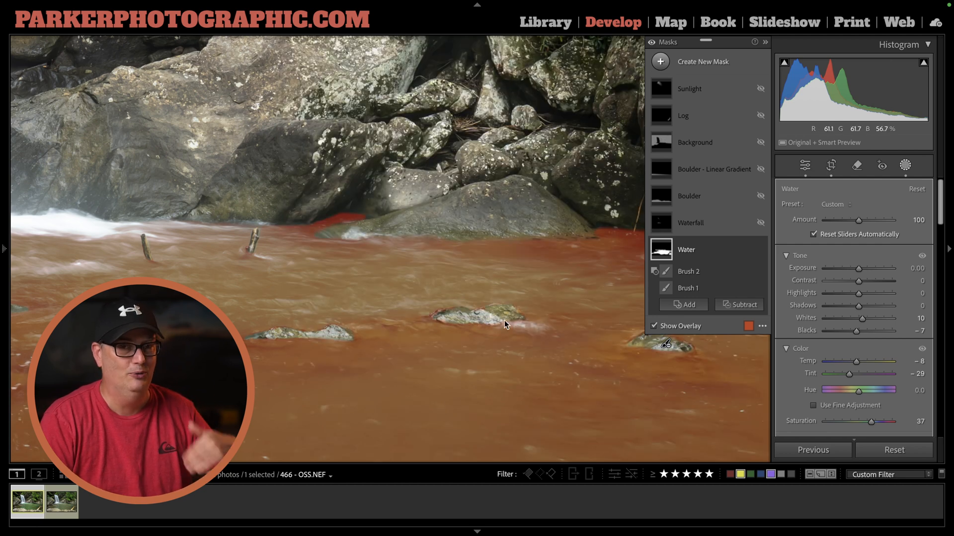
{"action": "mouse_move", "coordinate": [668, 271]}
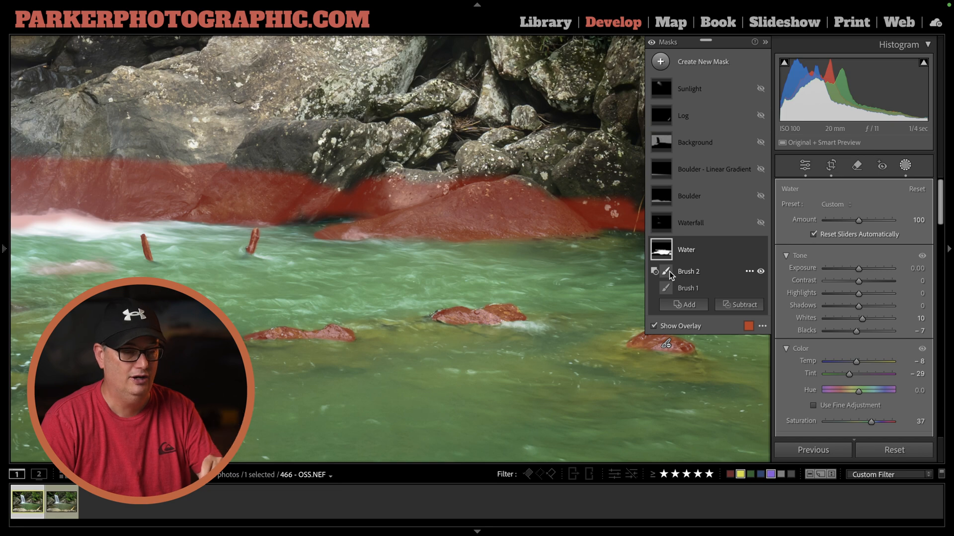
{"action": "mouse_move", "coordinate": [538, 215]}
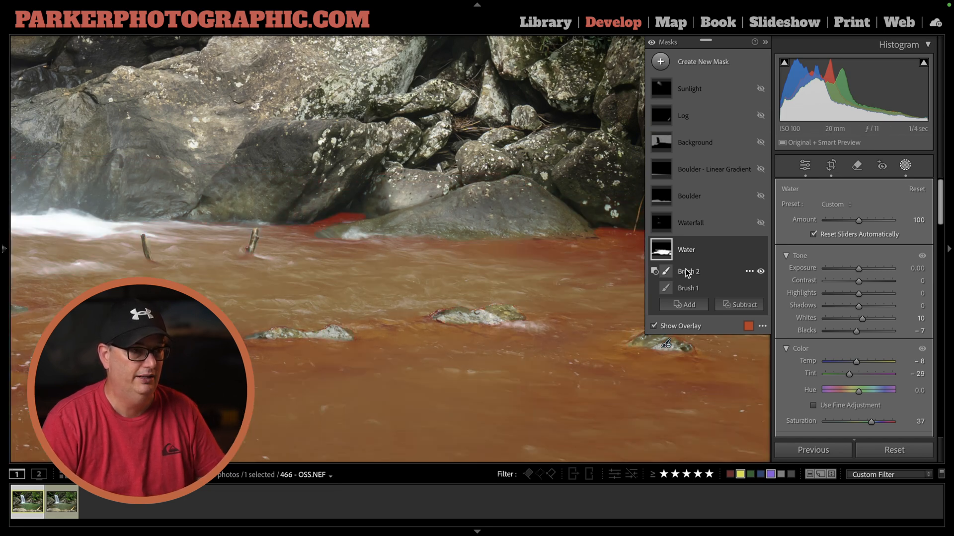
{"action": "mouse_move", "coordinate": [940, 210]}
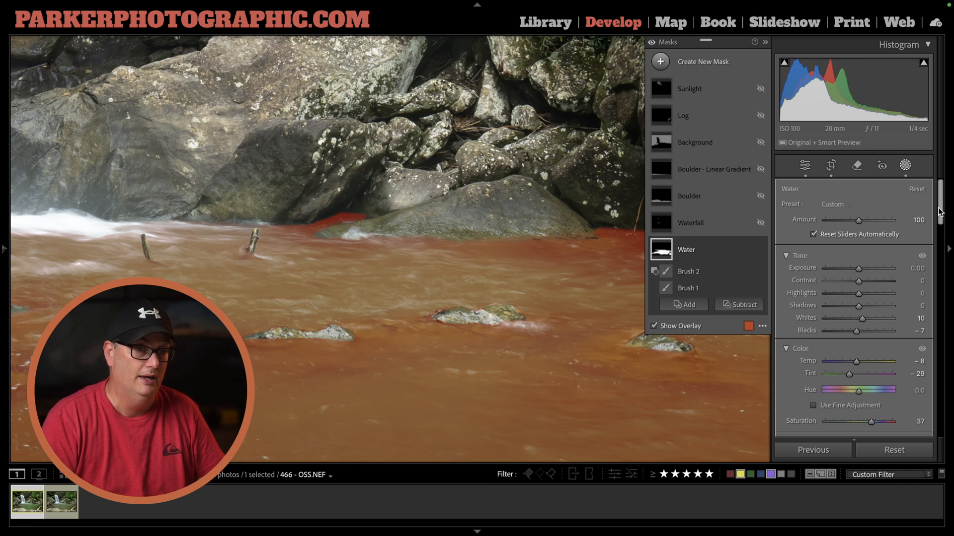
{"action": "scroll", "scroll_direction": "down", "scroll_amount": 3}
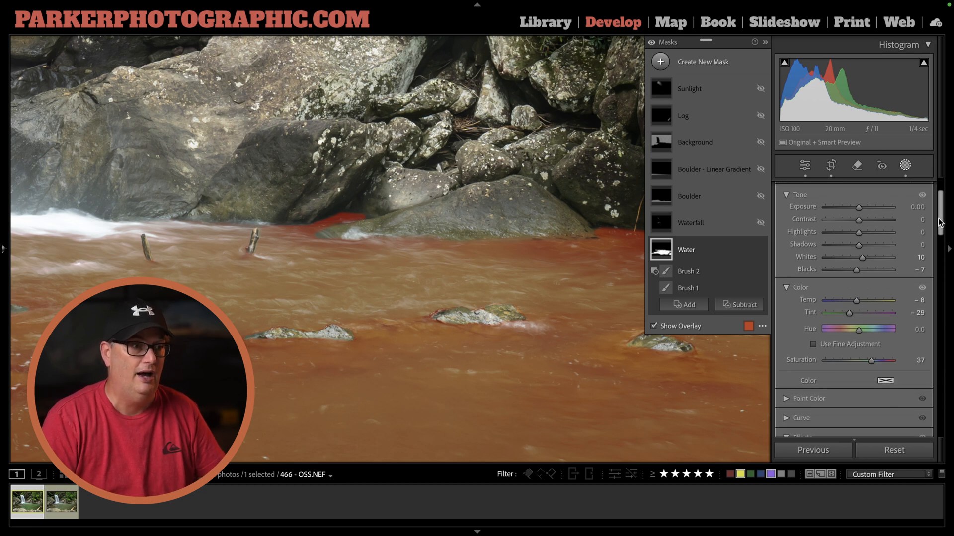
{"action": "left_click", "coordinate": [653, 325]}
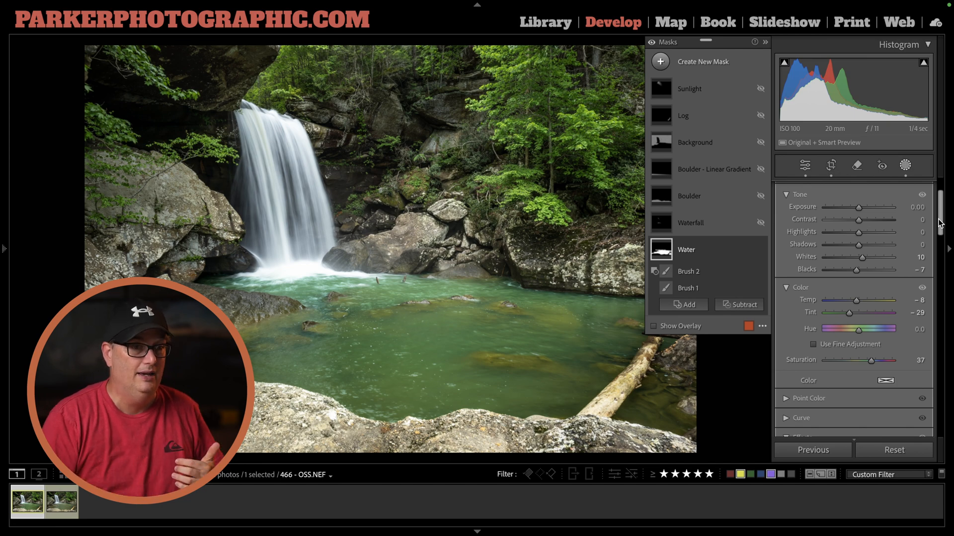
{"action": "scroll", "scroll_direction": "down", "scroll_amount": 3}
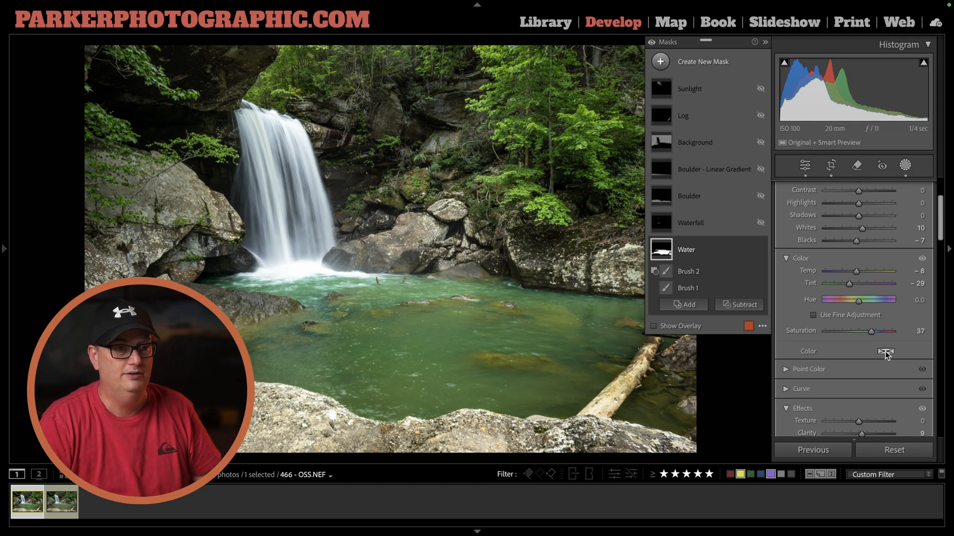
{"action": "left_click", "coordinate": [885, 351]}
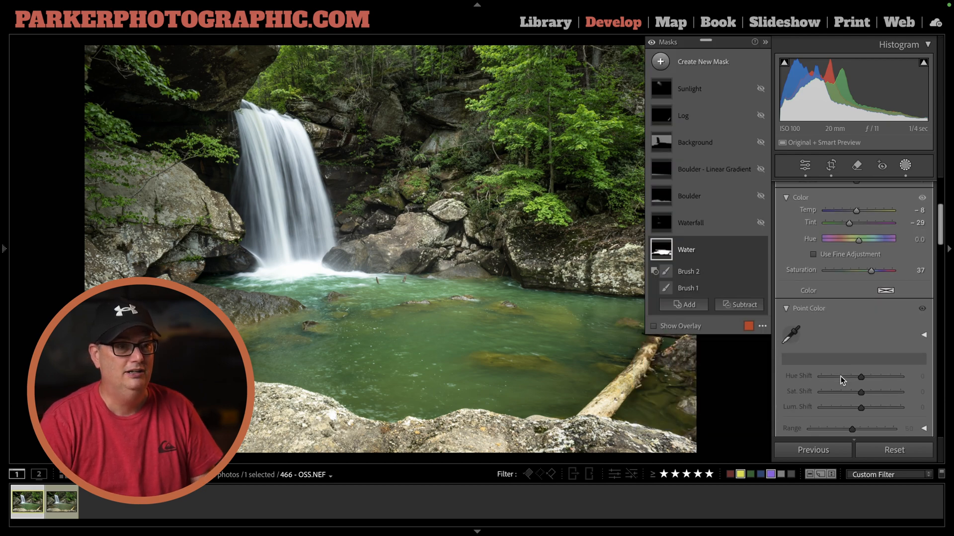
{"action": "scroll", "scroll_direction": "down", "scroll_amount": 3}
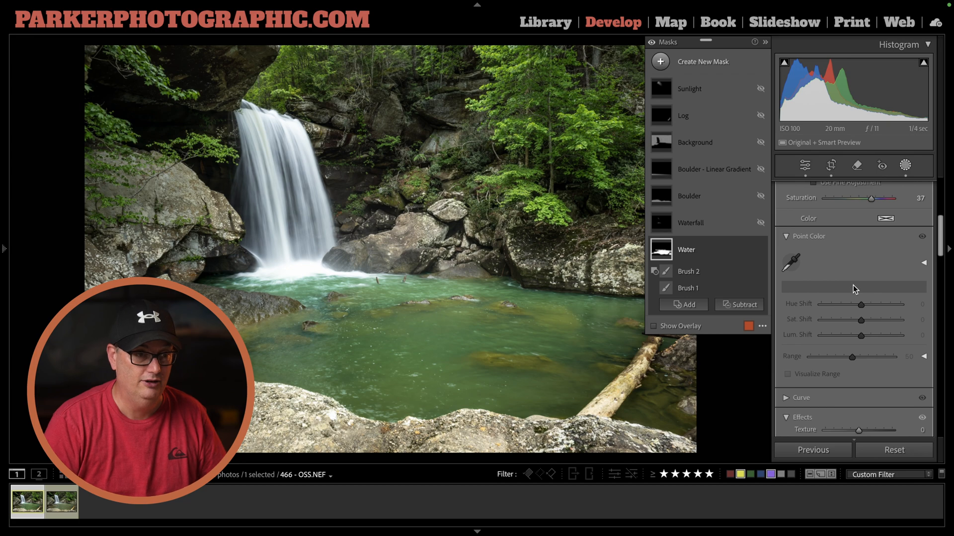
{"action": "mouse_move", "coordinate": [855, 295]}
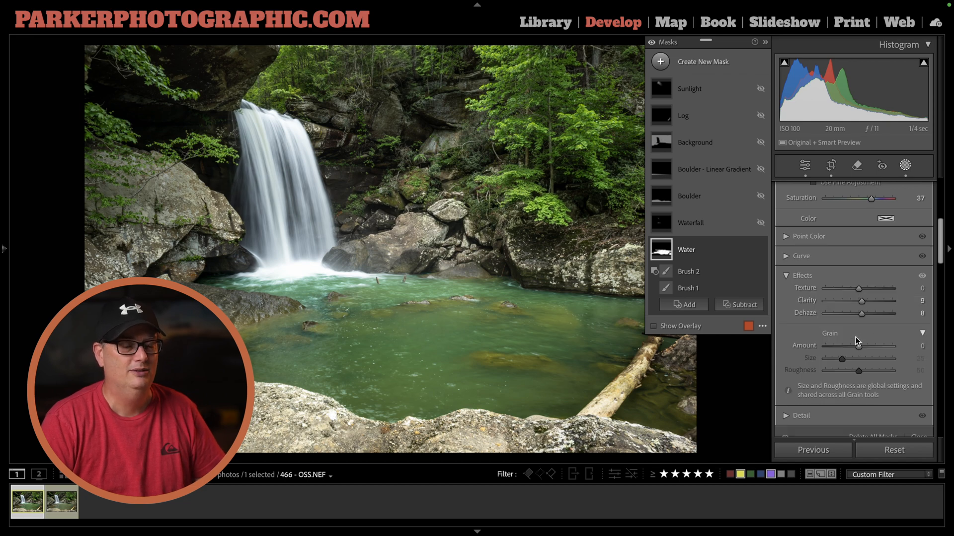
{"action": "scroll", "scroll_direction": "up", "scroll_amount": 3}
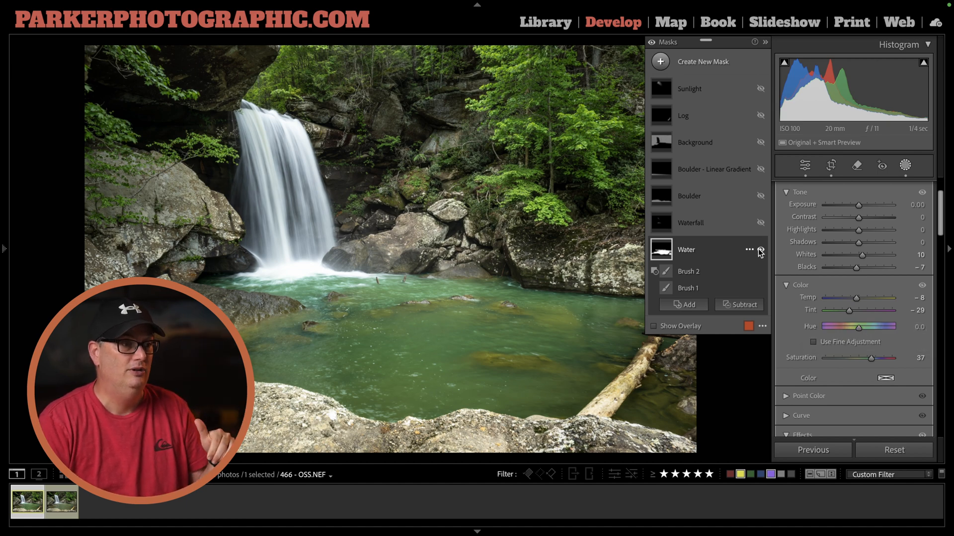
{"action": "mouse_move", "coordinate": [329, 261]}
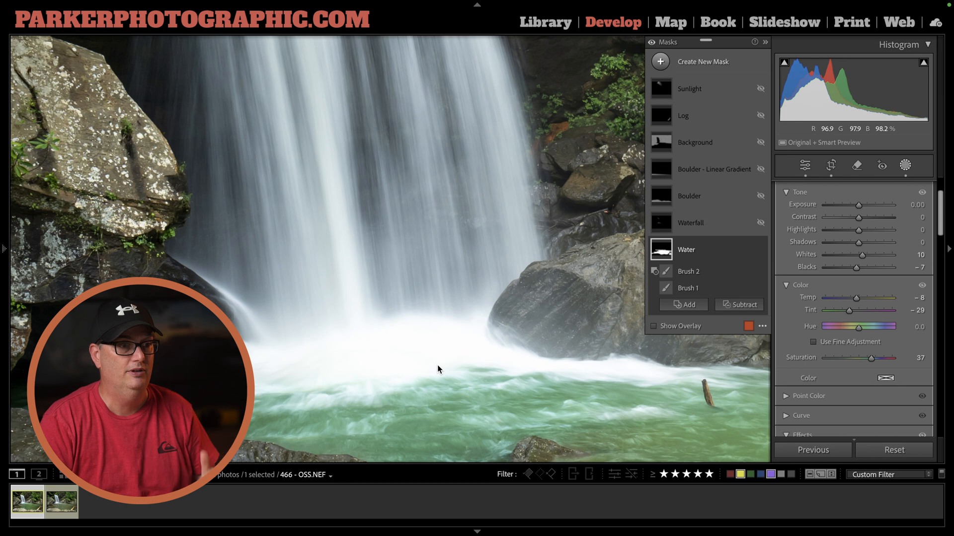
{"action": "mouse_move", "coordinate": [748, 223]}
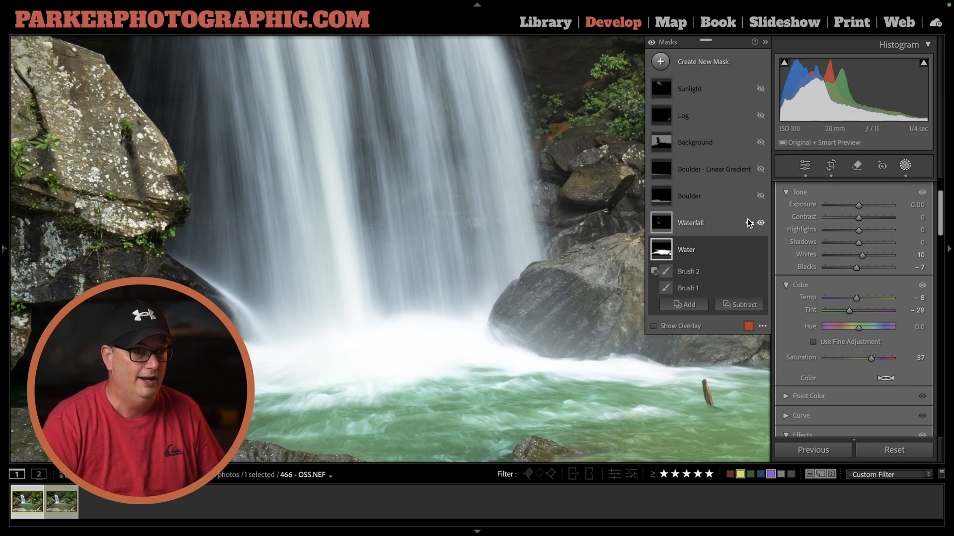
Show the Waterfall mask's adjustments: exposure −0.18 and highlights −67 from two brushes.
{"action": "left_click", "coordinate": [690, 222]}
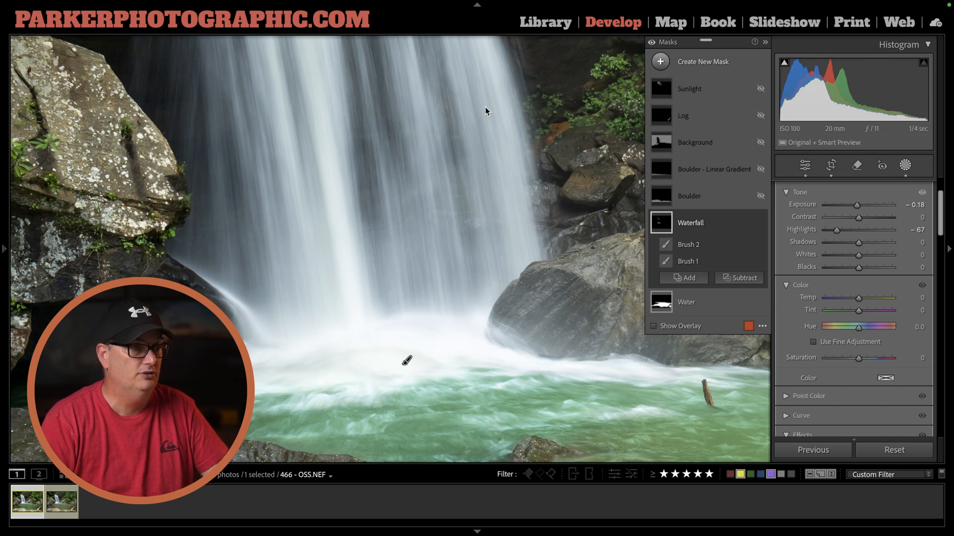
{"action": "mouse_move", "coordinate": [496, 156]}
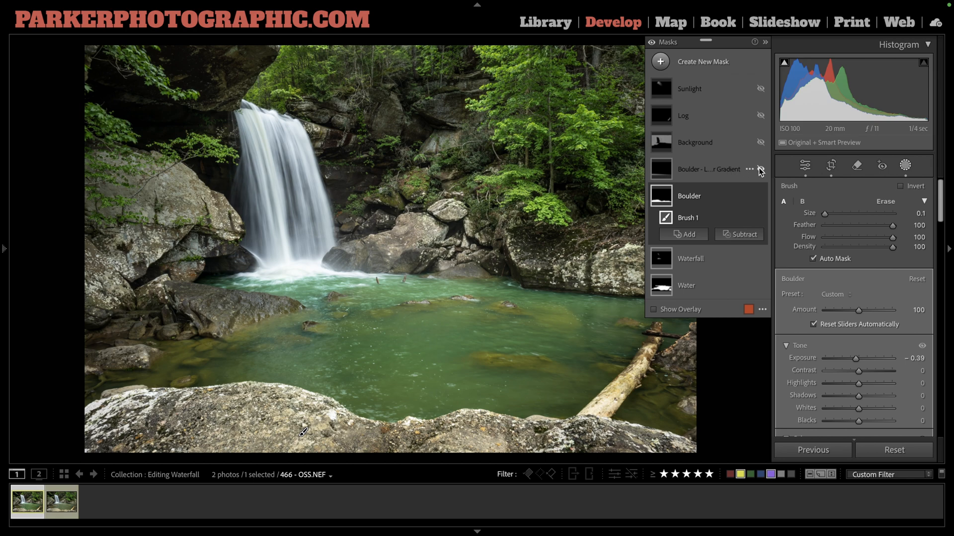
Inspect the Boulder linear gradient's −0.72 exposure, then return to the Background mask (whites +16).
{"action": "left_click", "coordinate": [708, 169]}
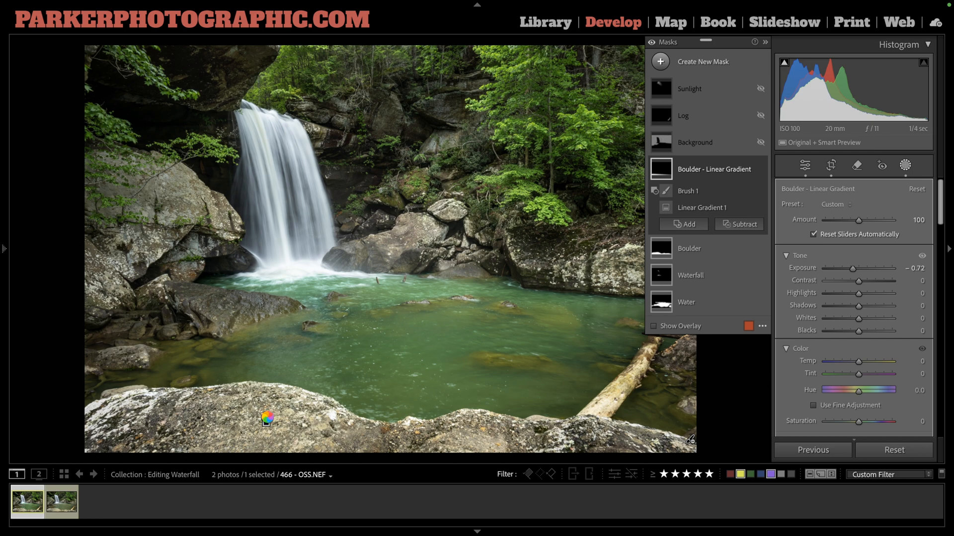
{"action": "left_click", "coordinate": [704, 208]}
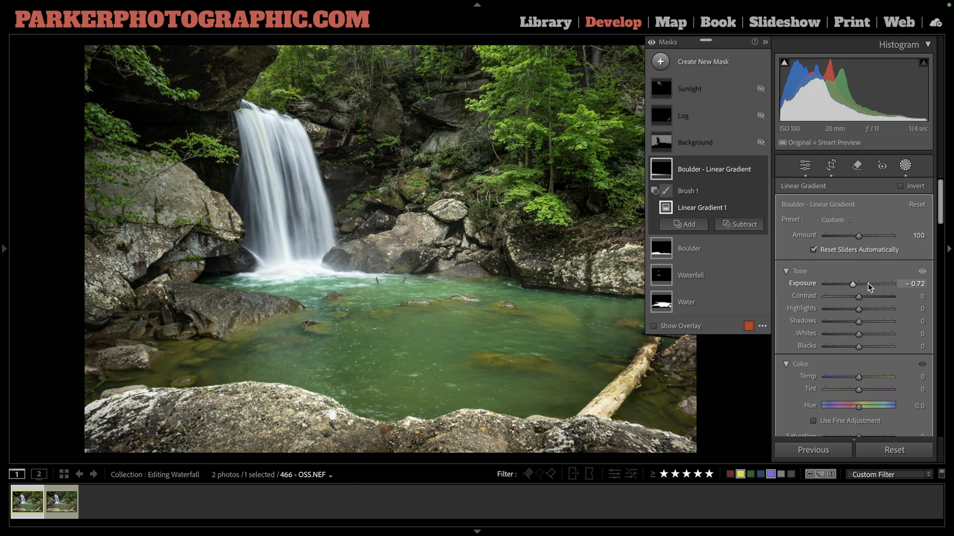
{"action": "mouse_move", "coordinate": [854, 340]}
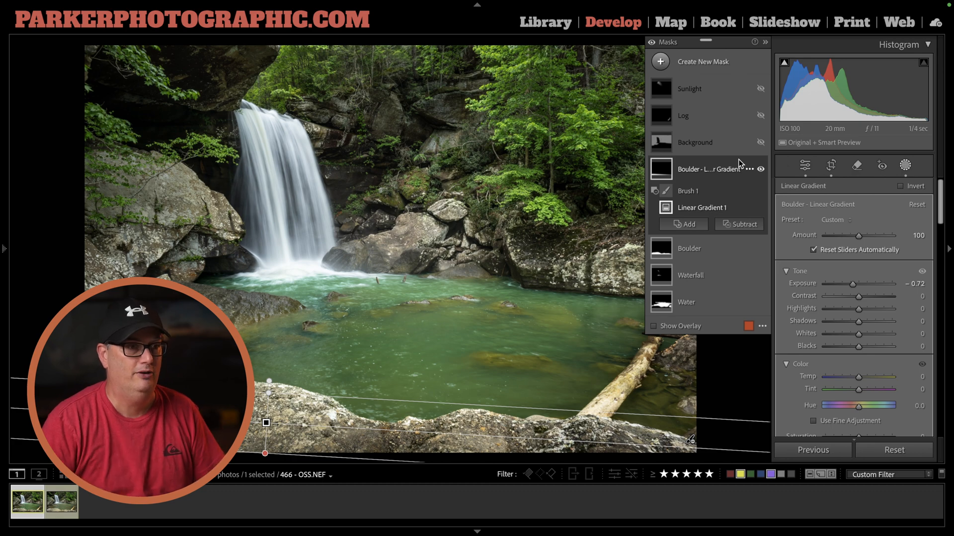
{"action": "left_click", "coordinate": [694, 142]}
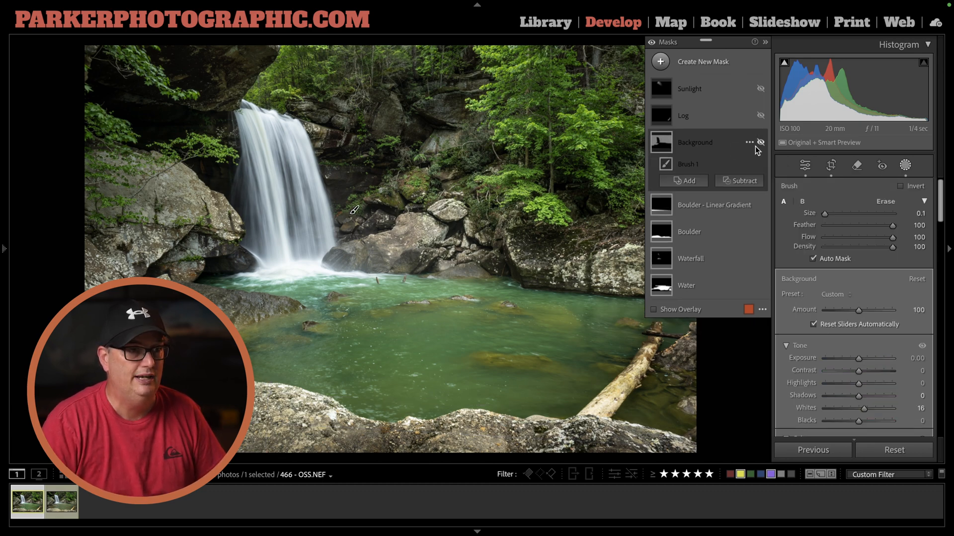
{"action": "left_click", "coordinate": [760, 142]}
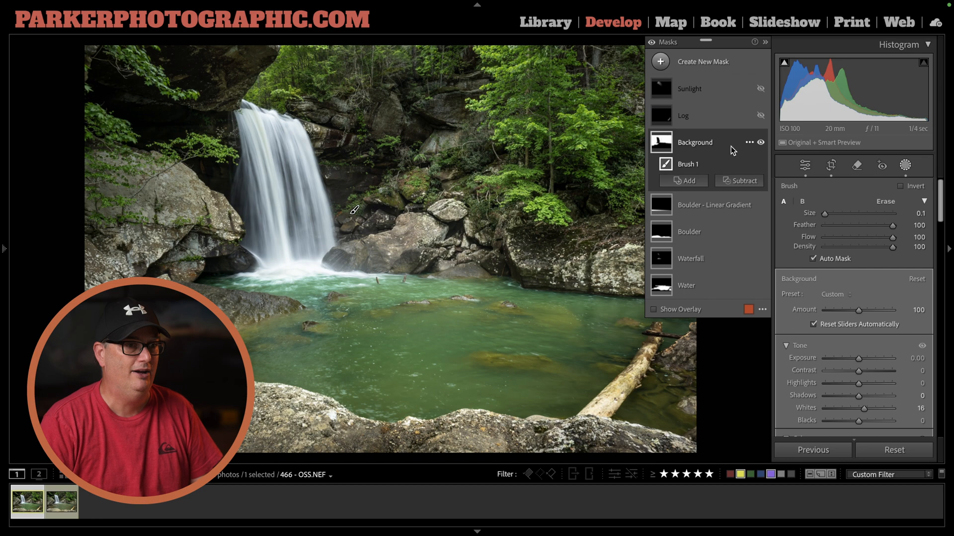
{"action": "scroll", "scroll_direction": "down", "scroll_amount": 3}
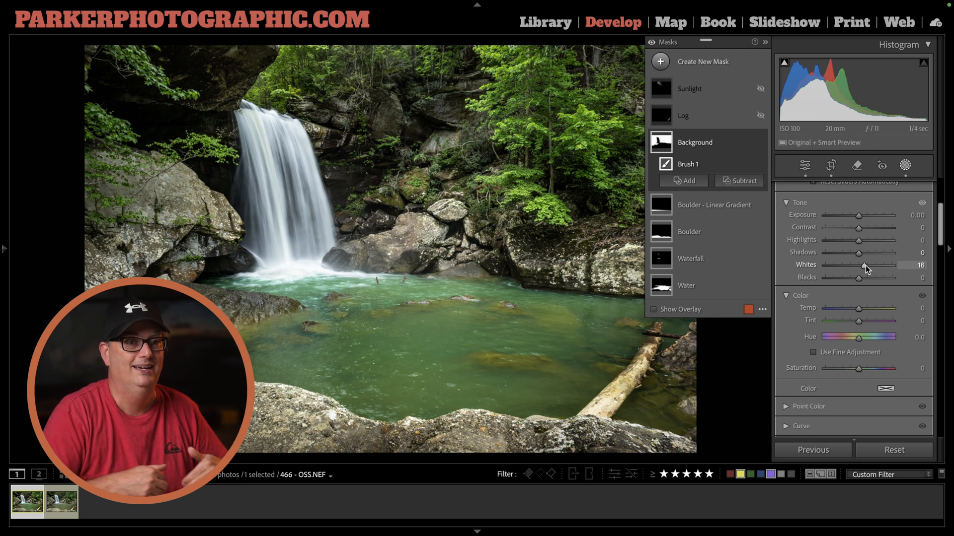
{"action": "scroll", "scroll_direction": "down", "scroll_amount": 3}
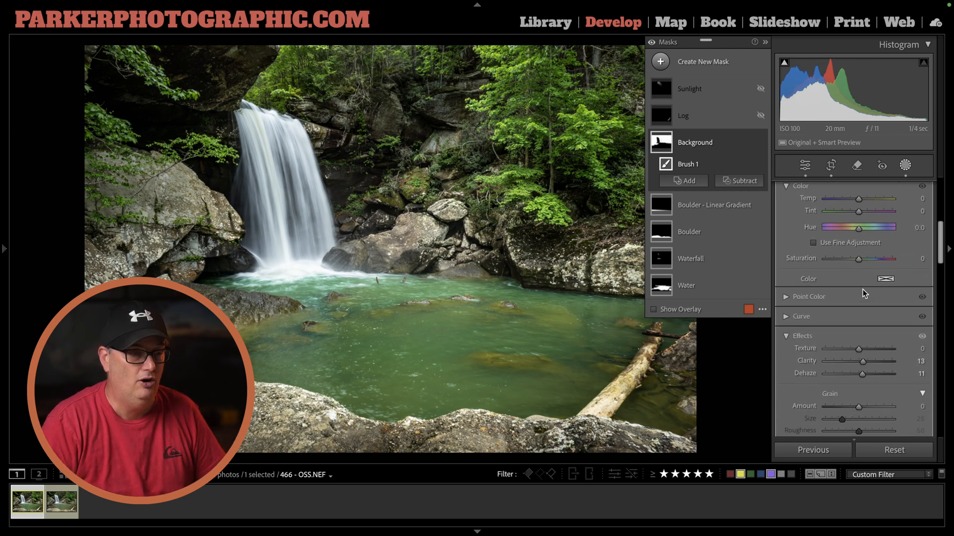
{"action": "scroll", "scroll_direction": "down", "scroll_amount": 3}
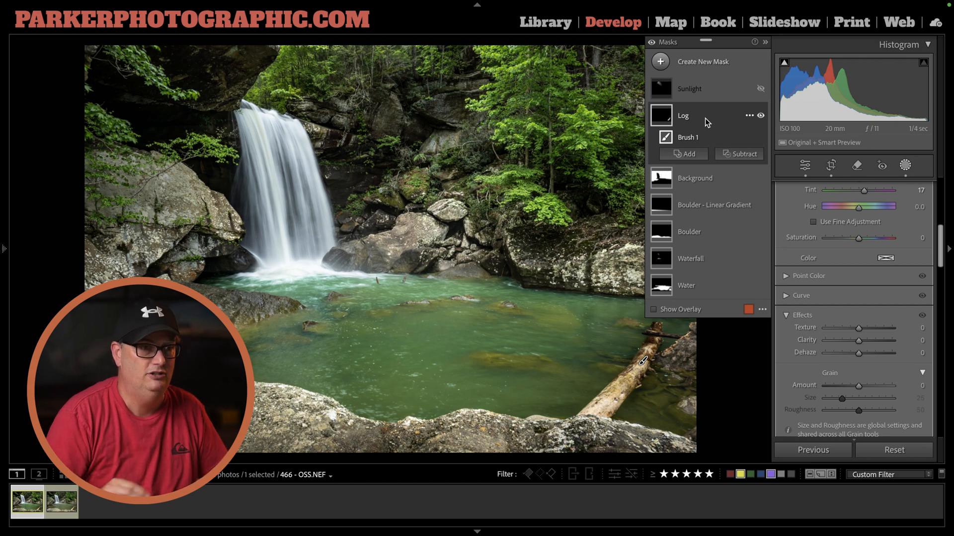
Show the Log mask's tone values: exposure −0.29, whites +9, blacks −23, tint +17.
{"action": "left_click", "coordinate": [683, 115]}
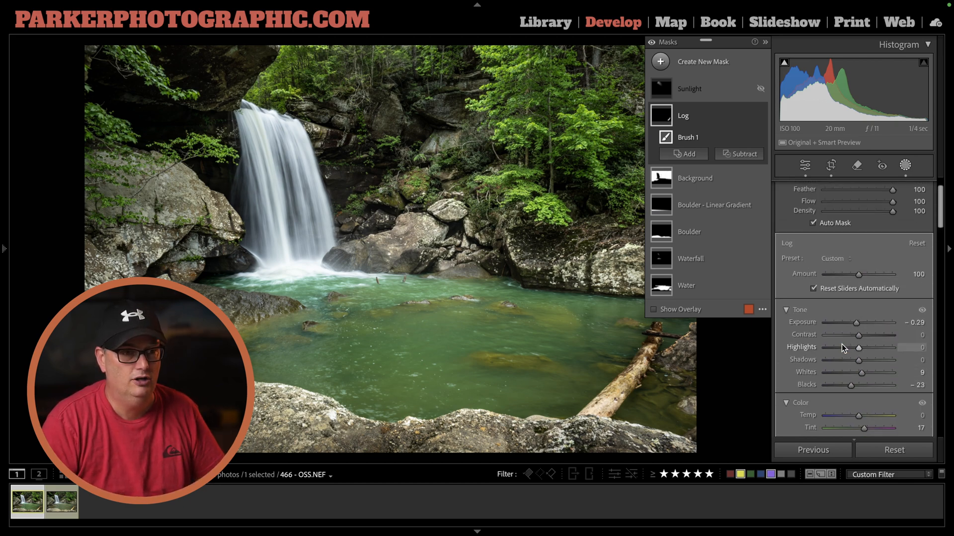
{"action": "mouse_move", "coordinate": [850, 386]}
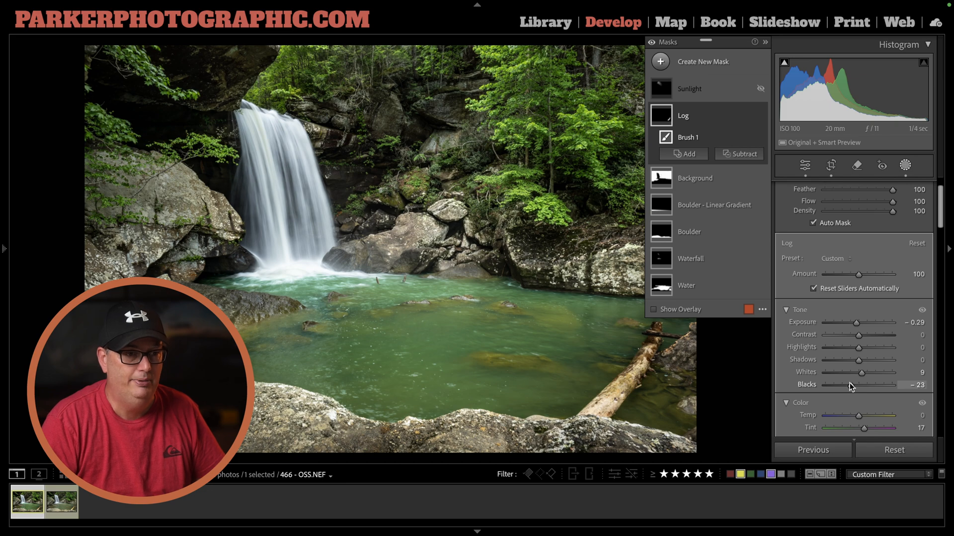
{"action": "mouse_move", "coordinate": [870, 375]}
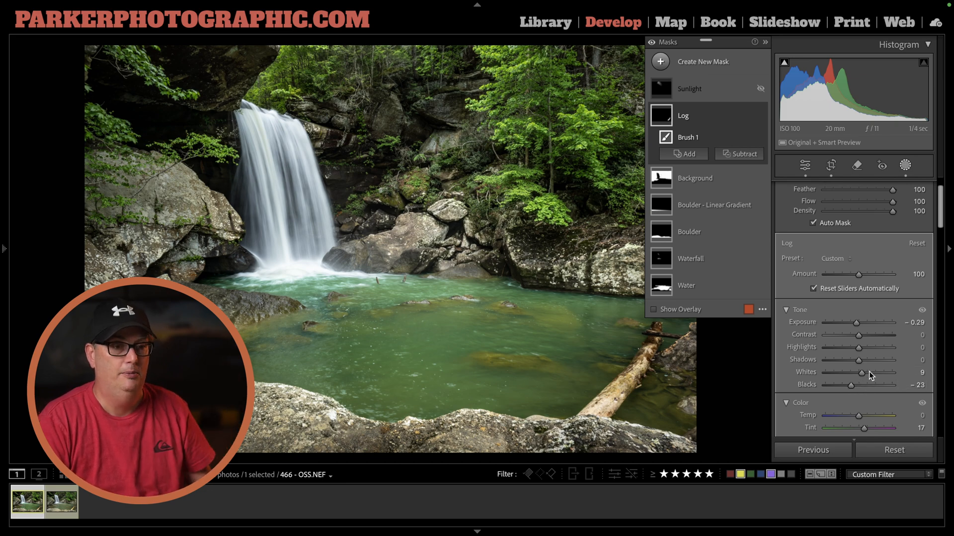
{"action": "mouse_move", "coordinate": [860, 394]}
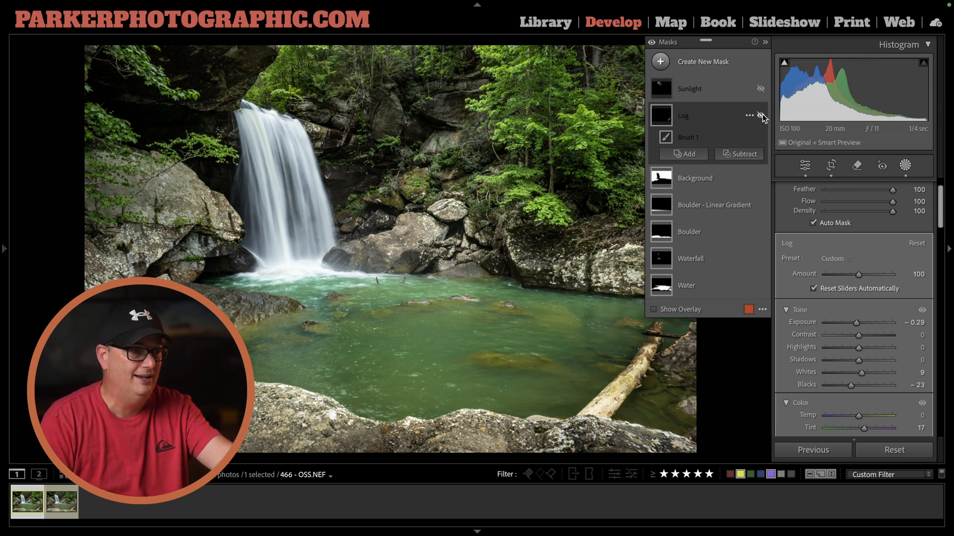
Toggle the Log mask's darkening for a before/after check, then collapse the masks list.
{"action": "left_click", "coordinate": [760, 115]}
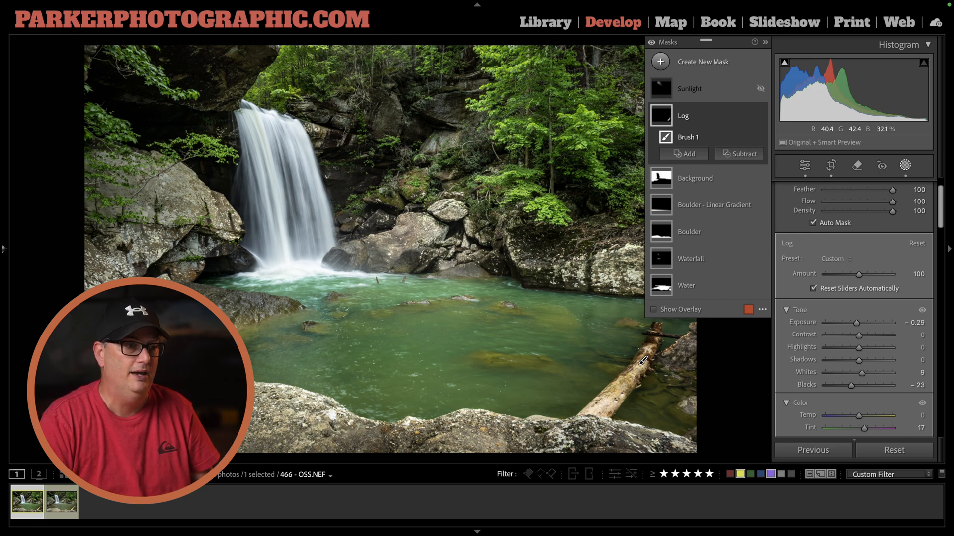
{"action": "left_click", "coordinate": [765, 42]}
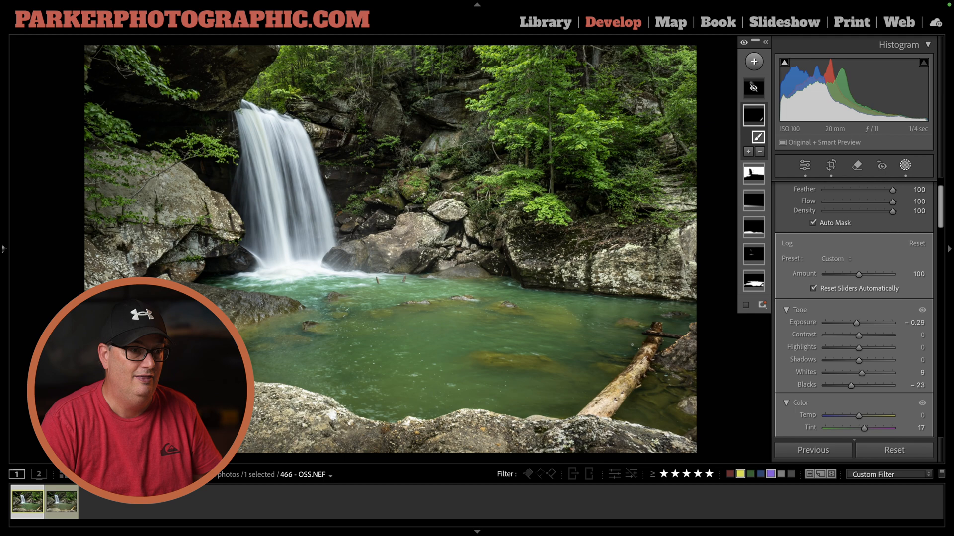
{"action": "mouse_move", "coordinate": [641, 359]}
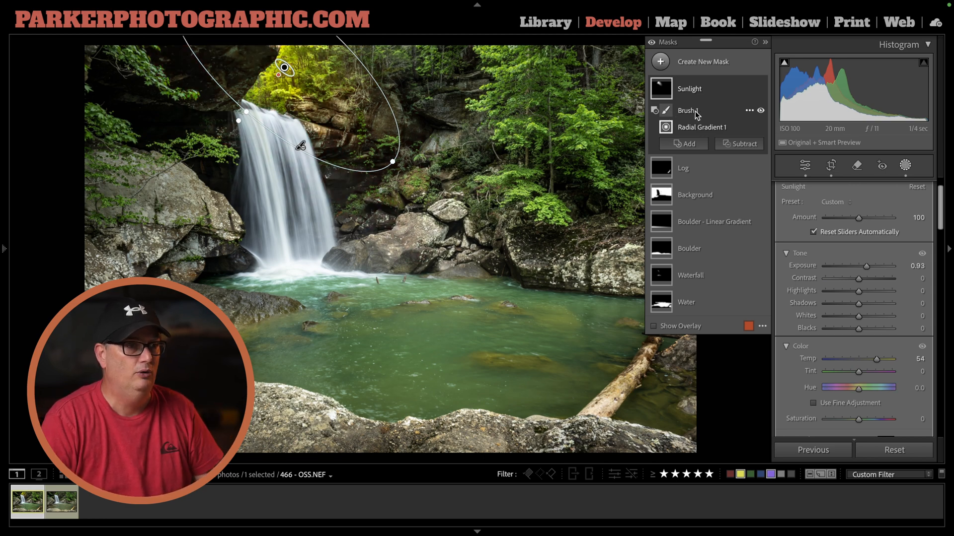
Select the Sunlight mask's component to reveal its warm glow, exposure +0.93 and temp +64.
{"action": "left_click", "coordinate": [688, 110]}
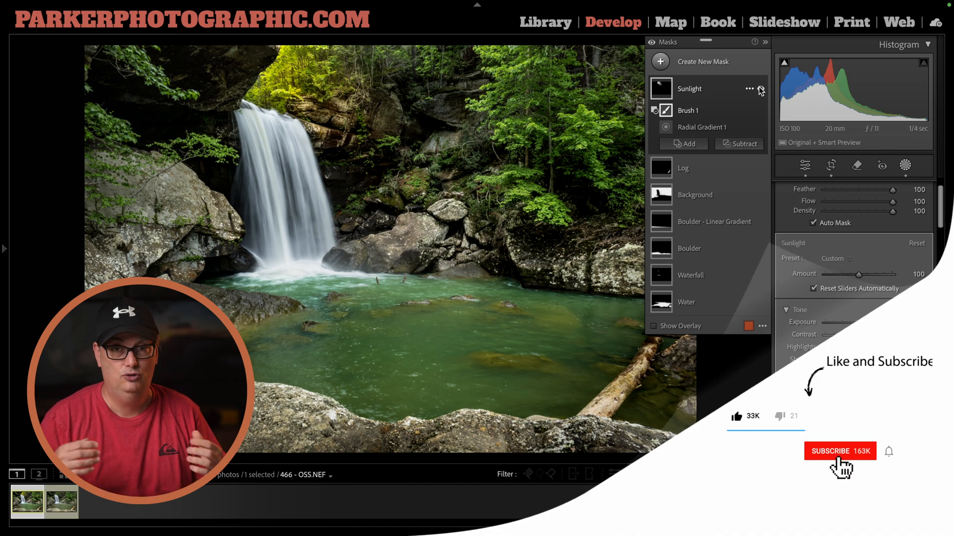
{"action": "left_click", "coordinate": [838, 451]}
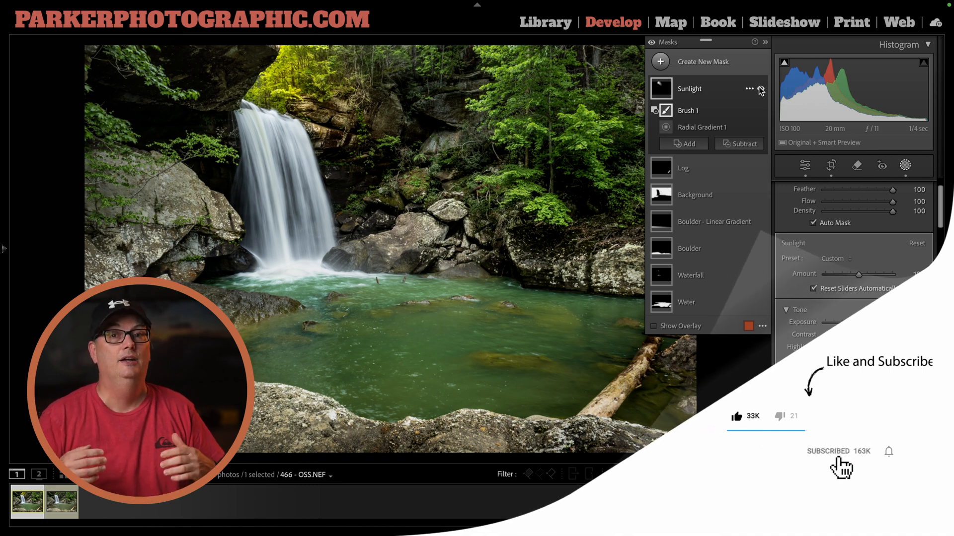